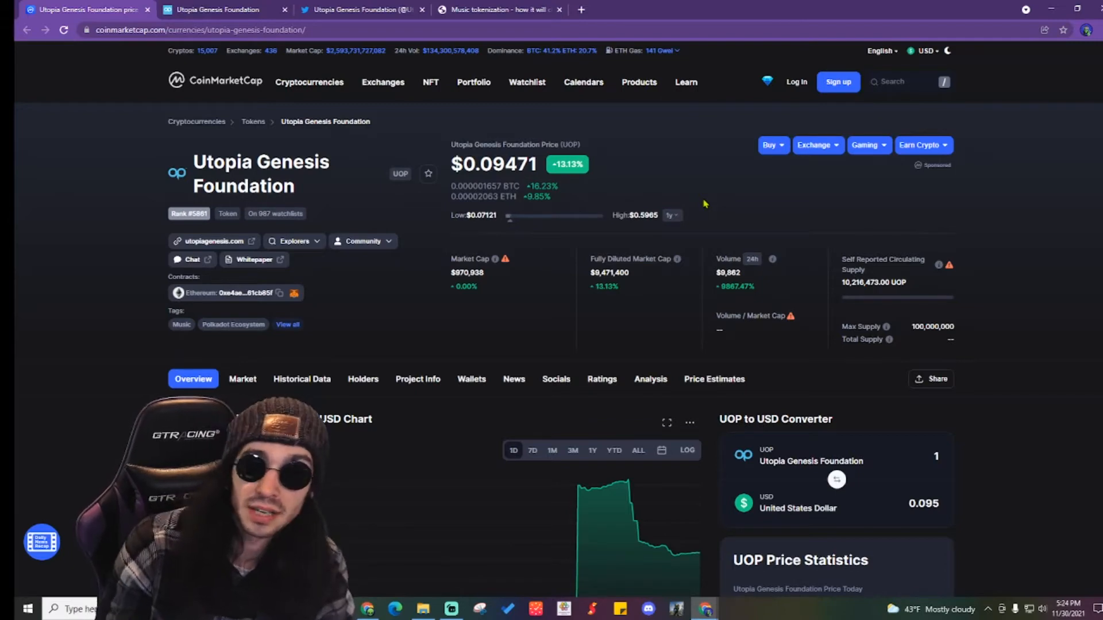
Scroll through the UOP token overview, stats and price chart on CoinMarketCap
scroll("down", 3)
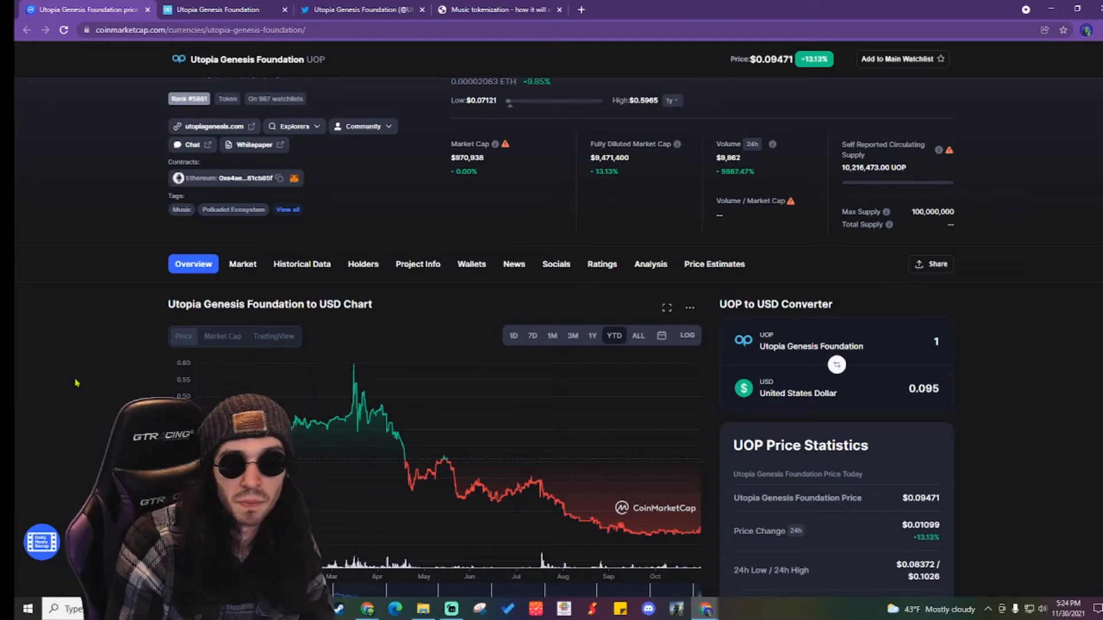
scroll("up", 3)
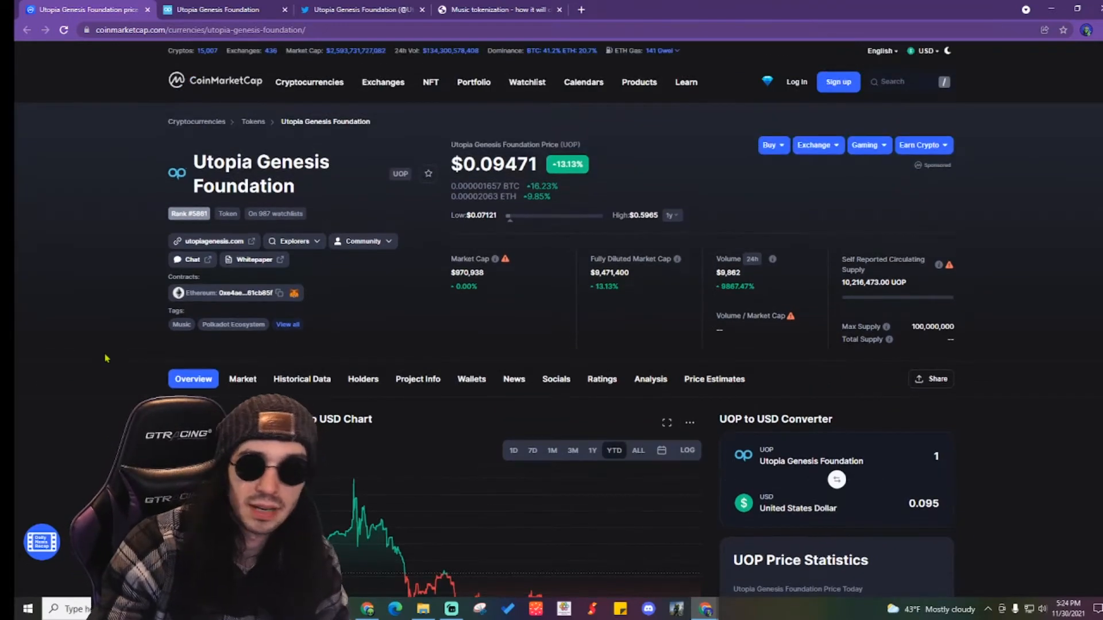
scroll("down", 3)
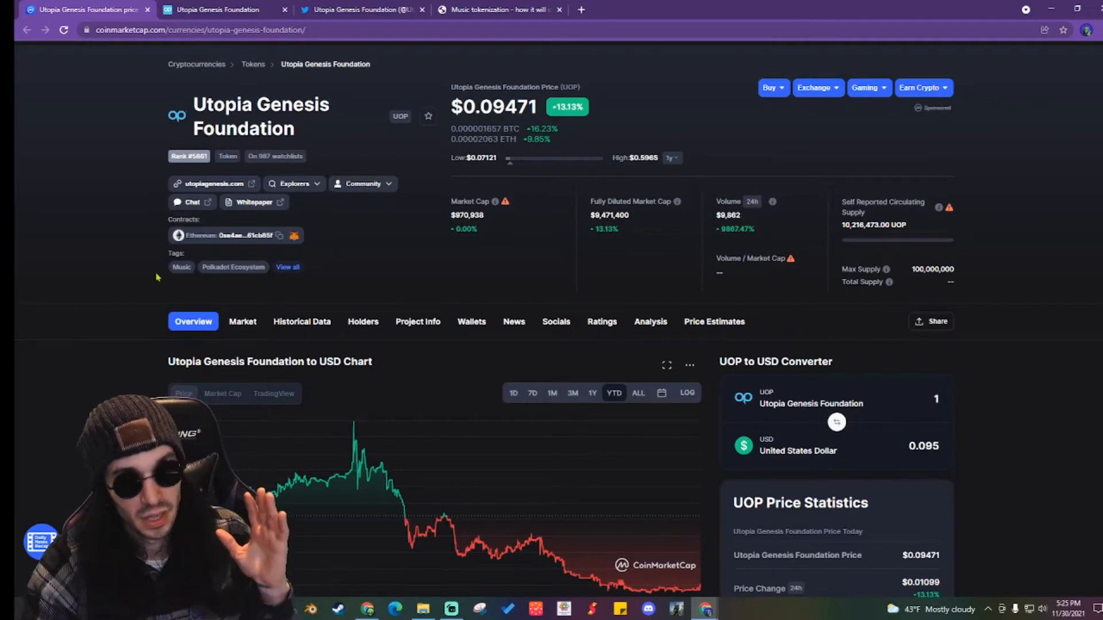
scroll("down", 3)
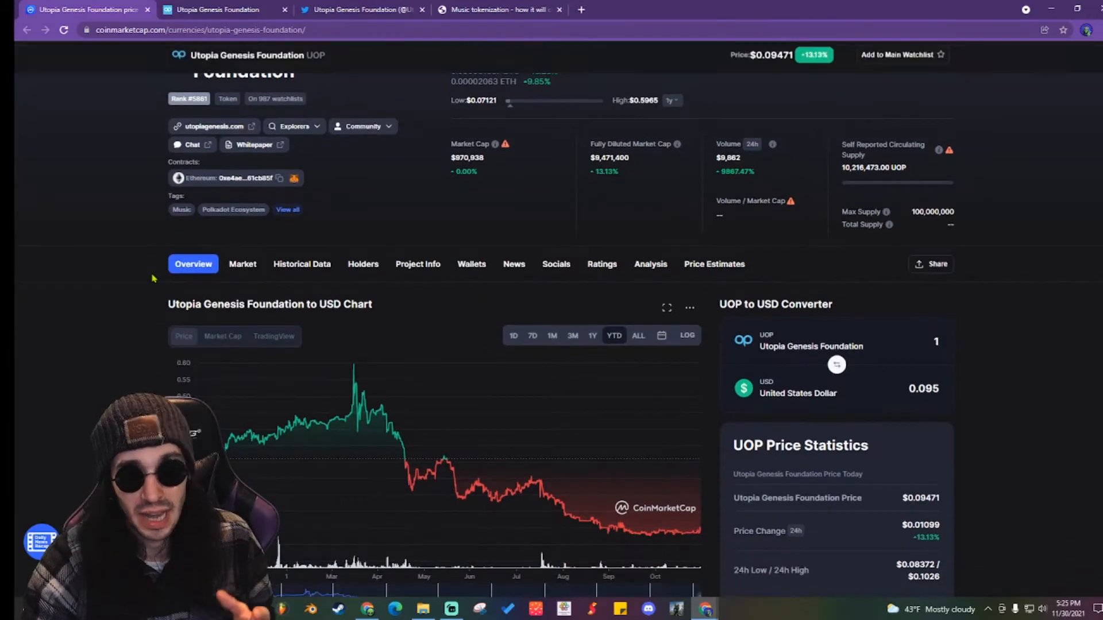
scroll("down", 3)
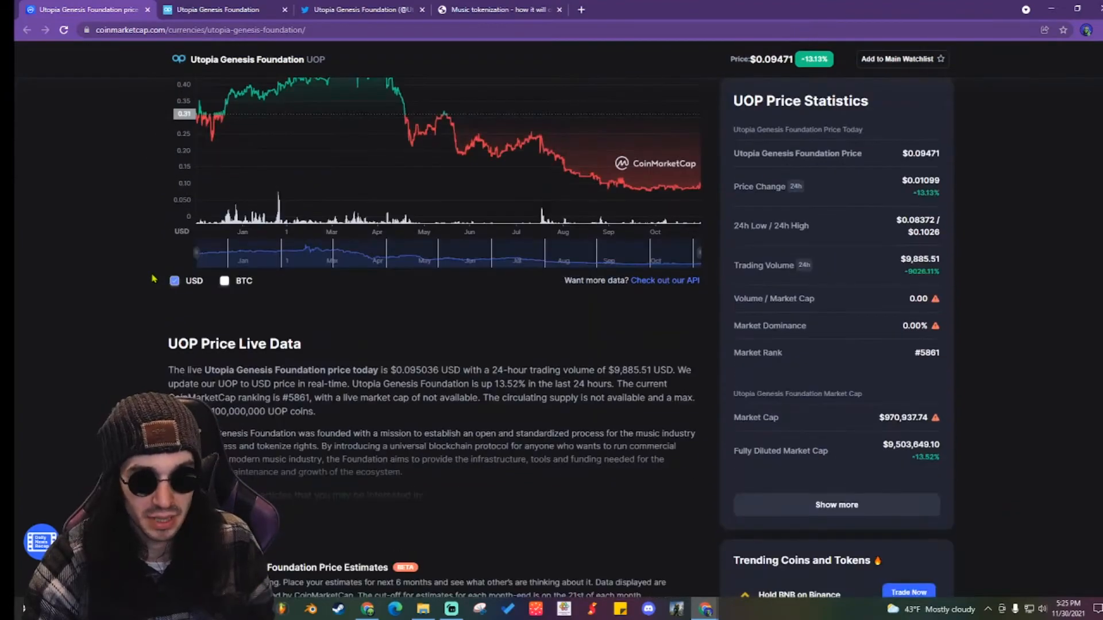
scroll("up", 3)
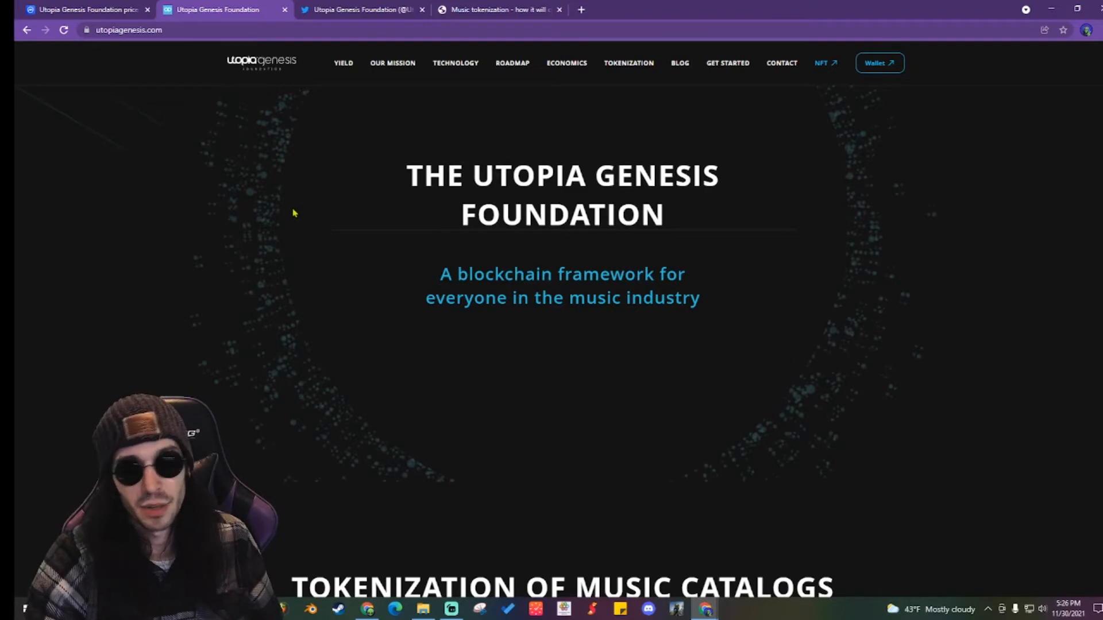
Read the About page's Our Mission paragraph on potential investors, marking it while reading, then continue below
left_click(393, 62)
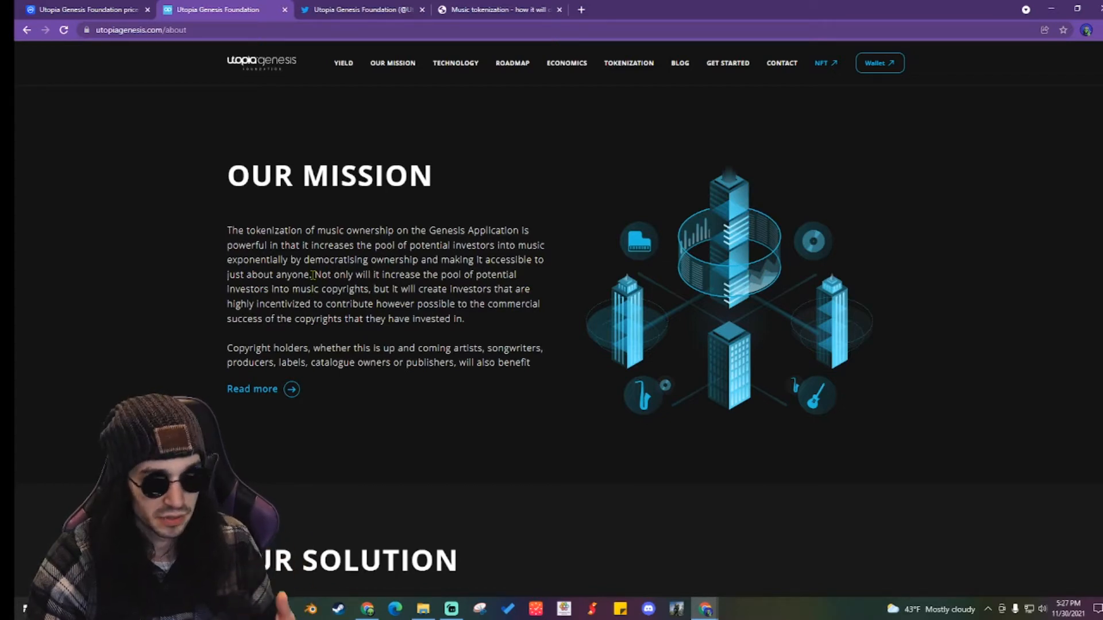
left_click_drag(315, 274, 371, 289)
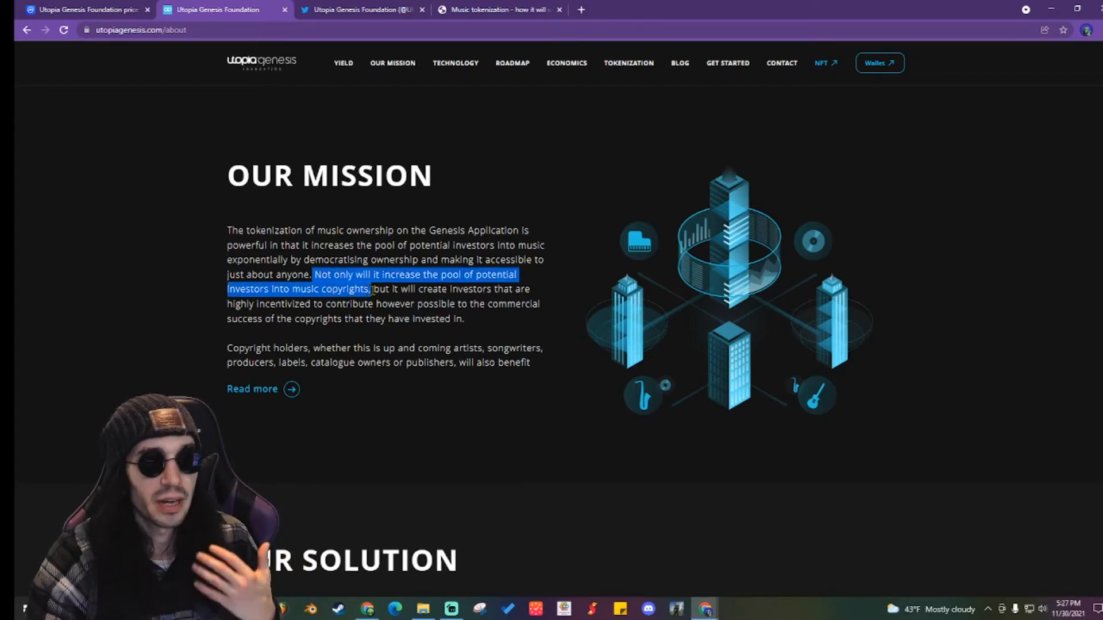
left_click_drag(369, 288, 398, 304)
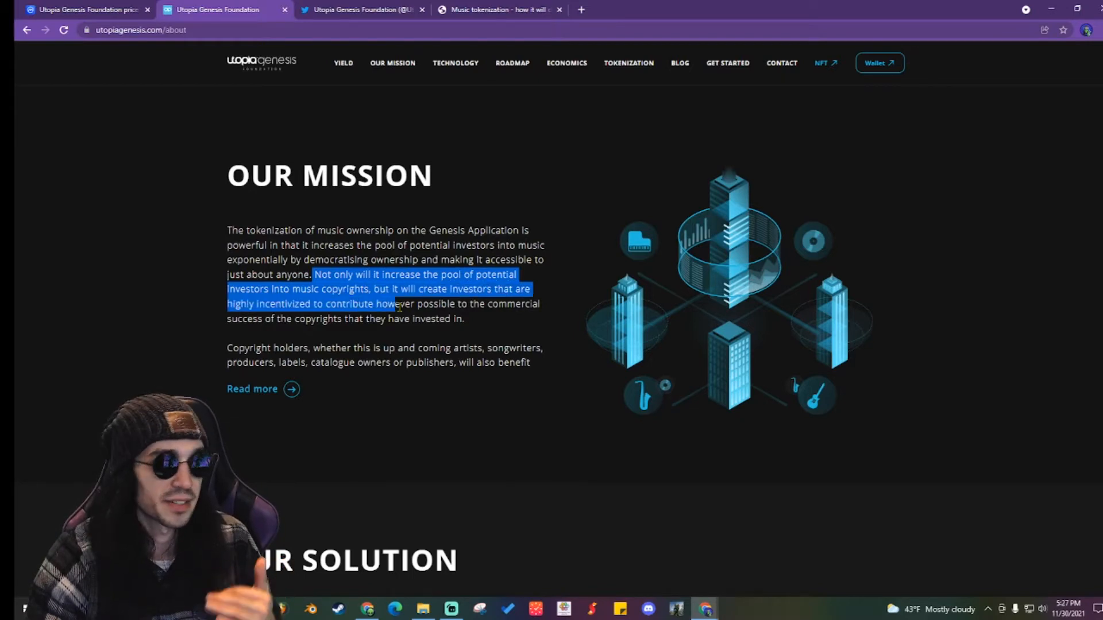
left_click_drag(394, 304, 464, 318)
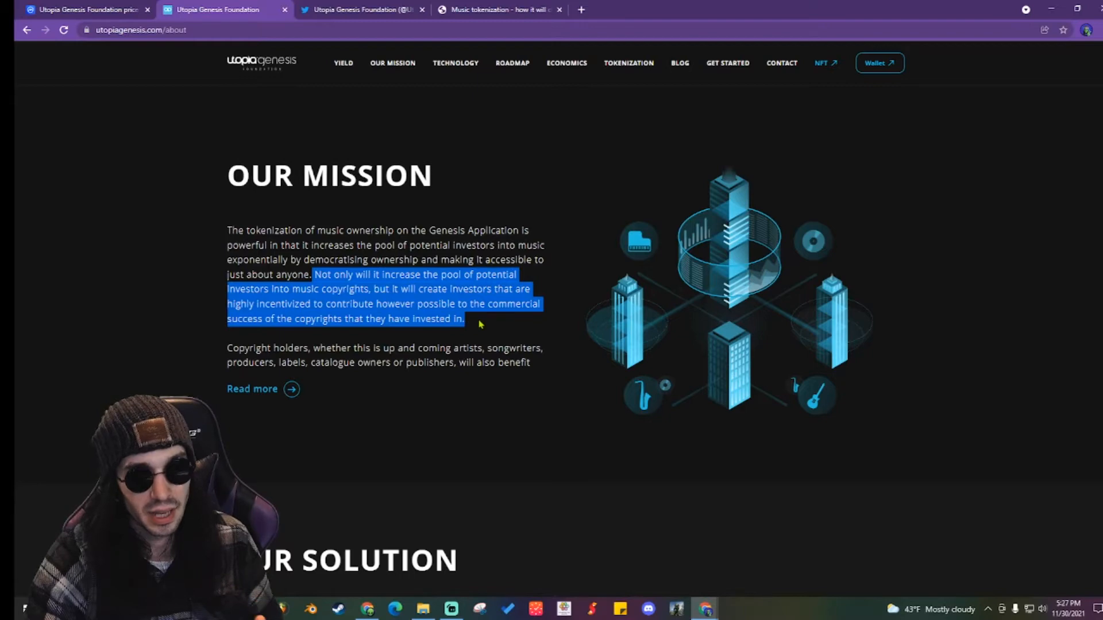
left_click(581, 306)
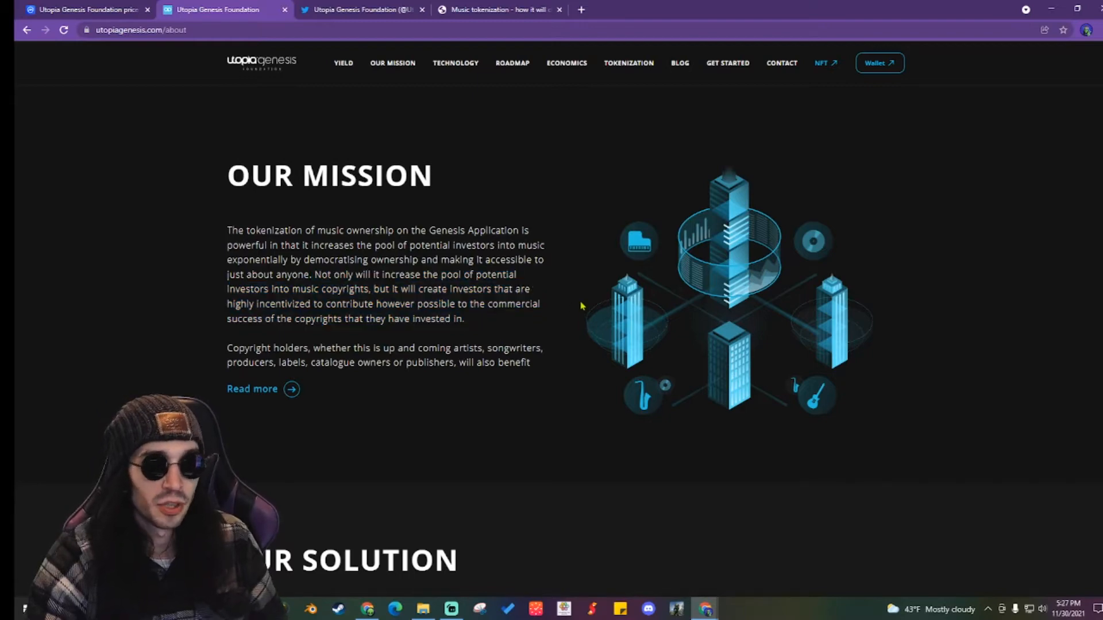
scroll("down", 3)
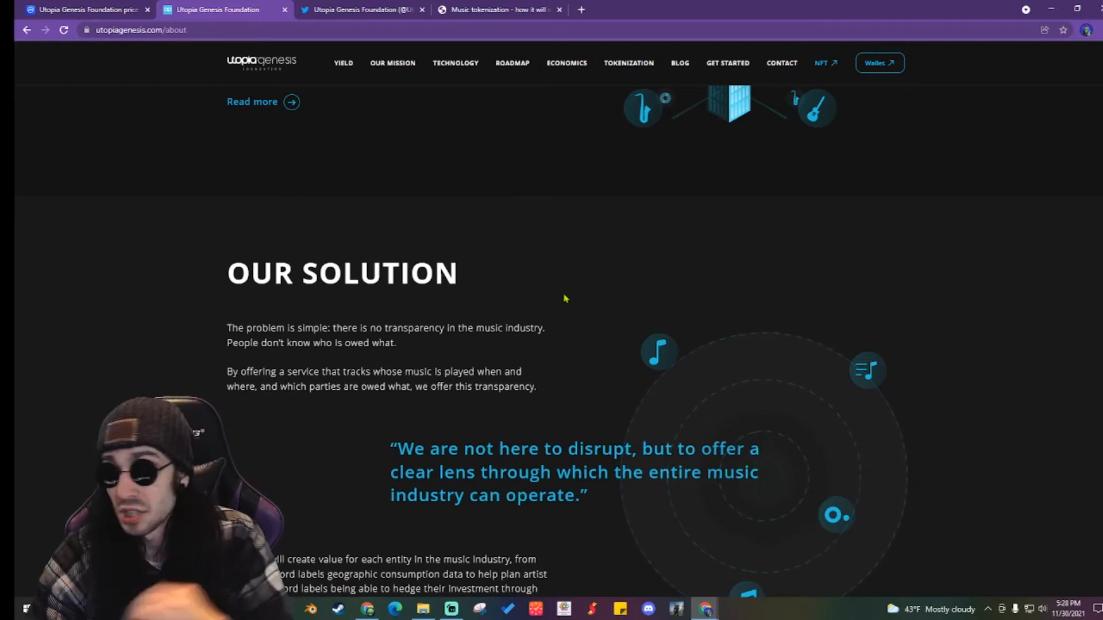
Read the About page from Our Solution through the How? section
scroll("down", 3)
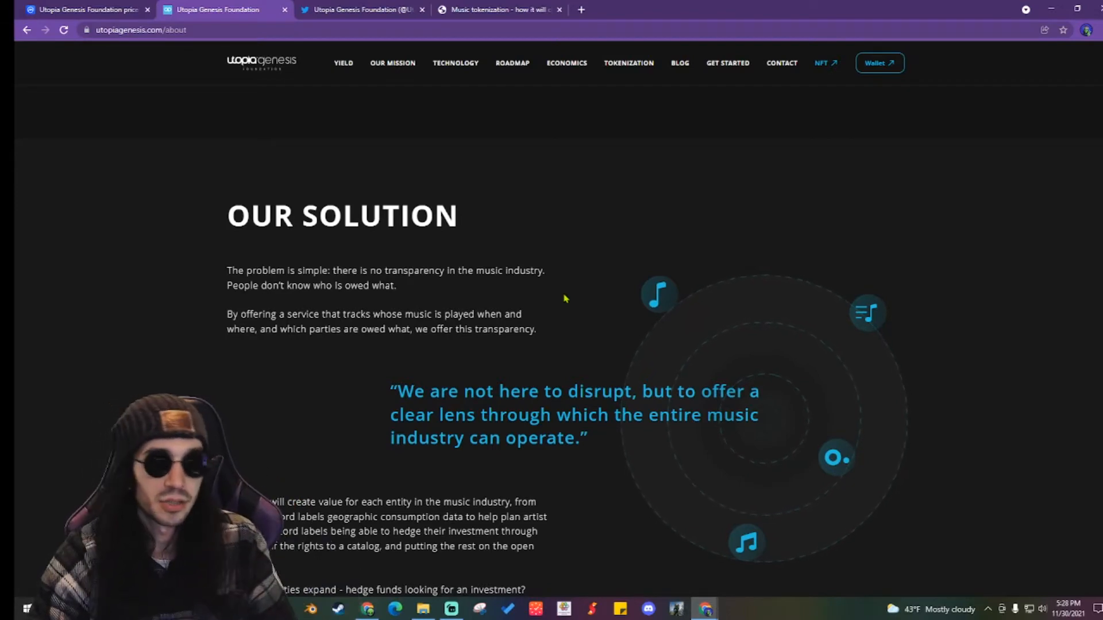
scroll("up", 3)
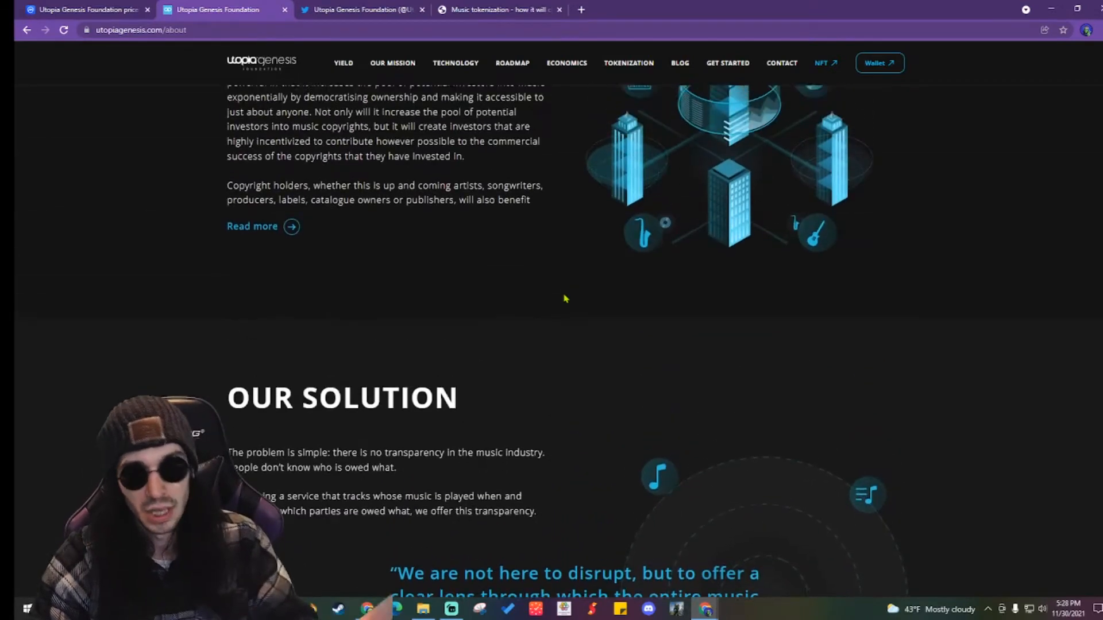
scroll("up", 3)
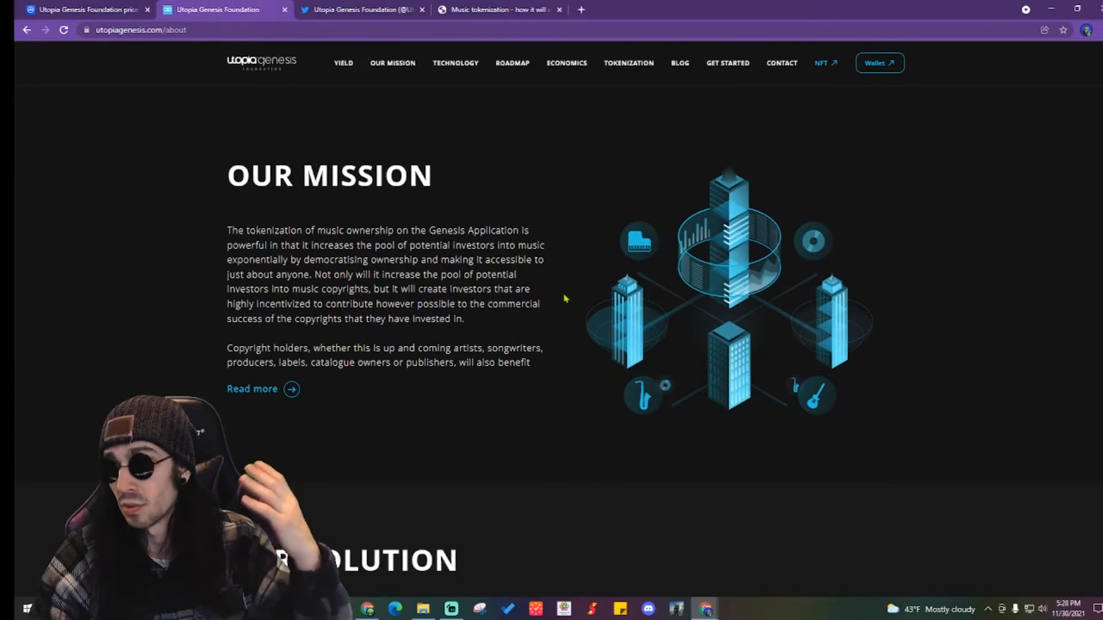
scroll("down", 3)
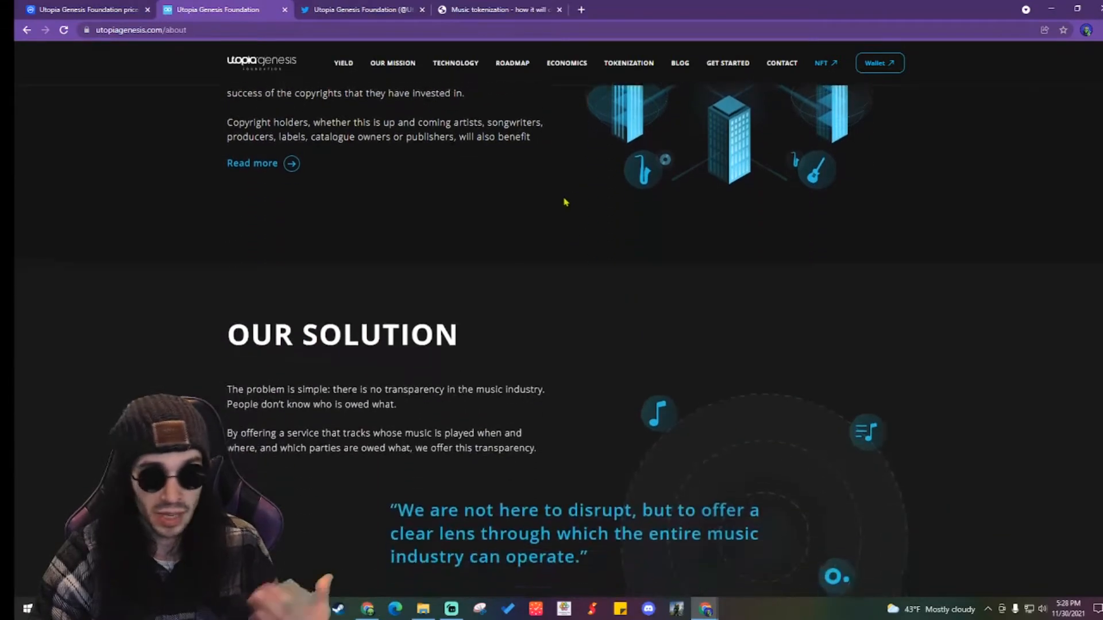
scroll("down", 3)
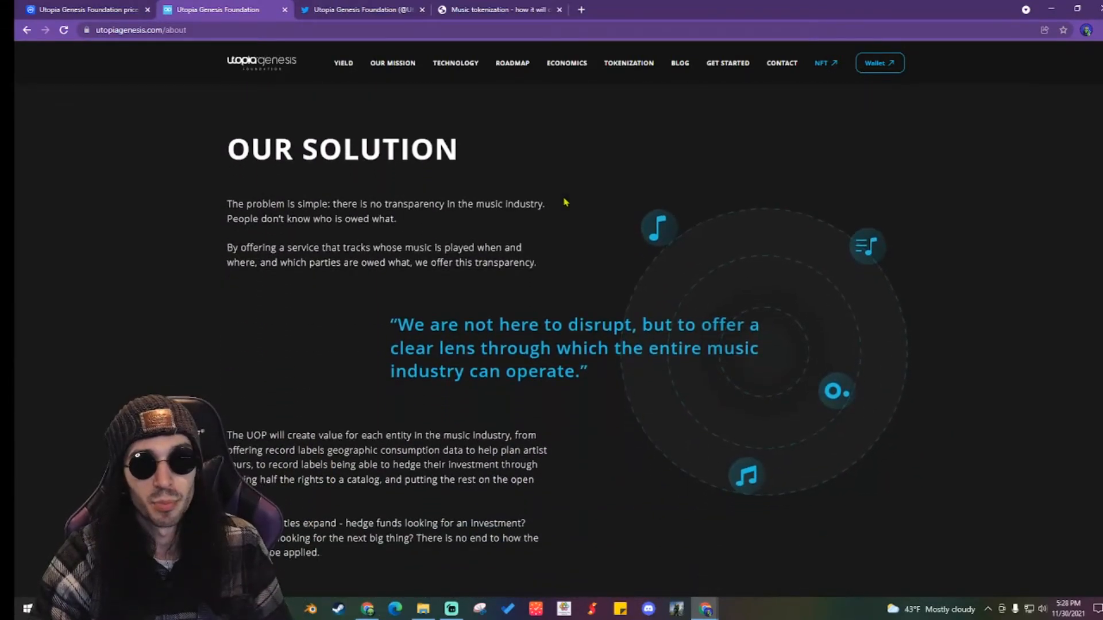
scroll("down", 3)
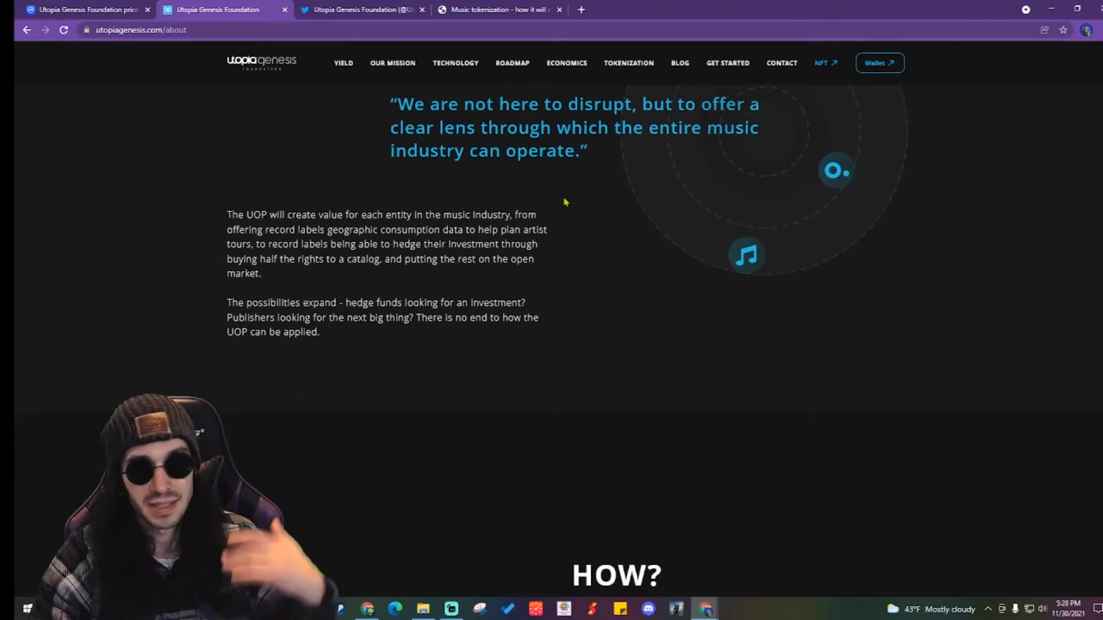
Continue down to A Healthy Ecosystem and the footer, then move to the Technology page
scroll("down", 3)
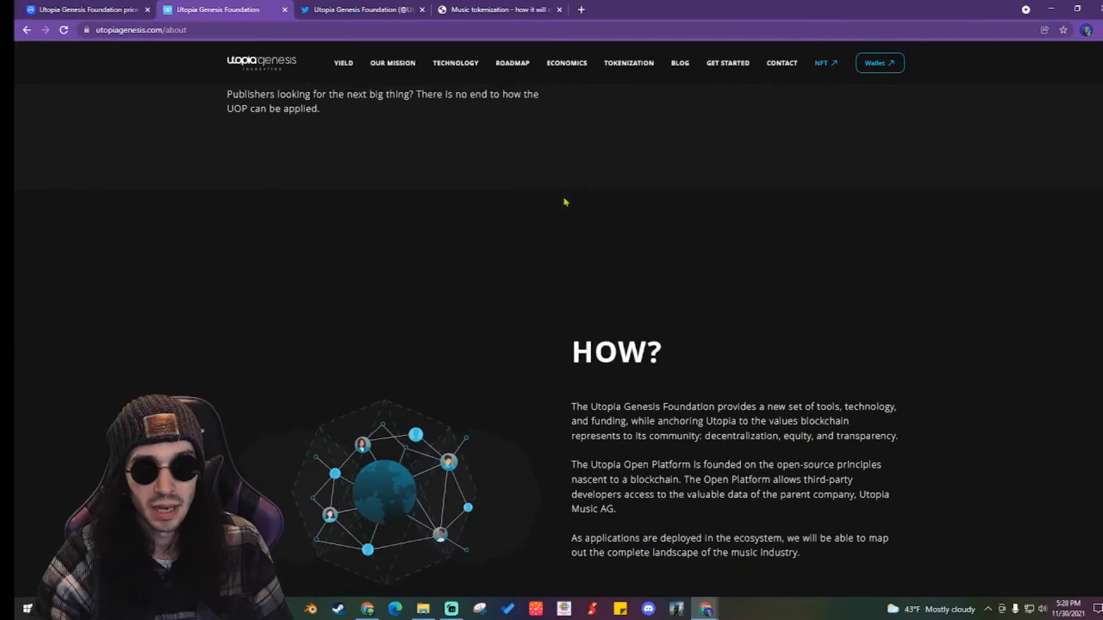
scroll("down", 3)
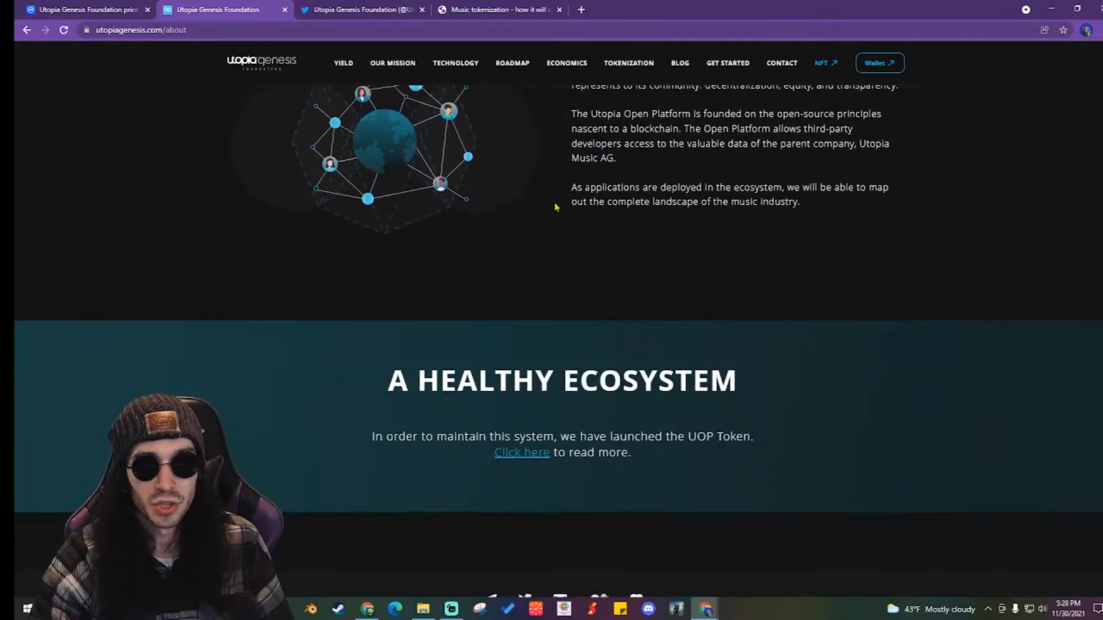
scroll("down", 3)
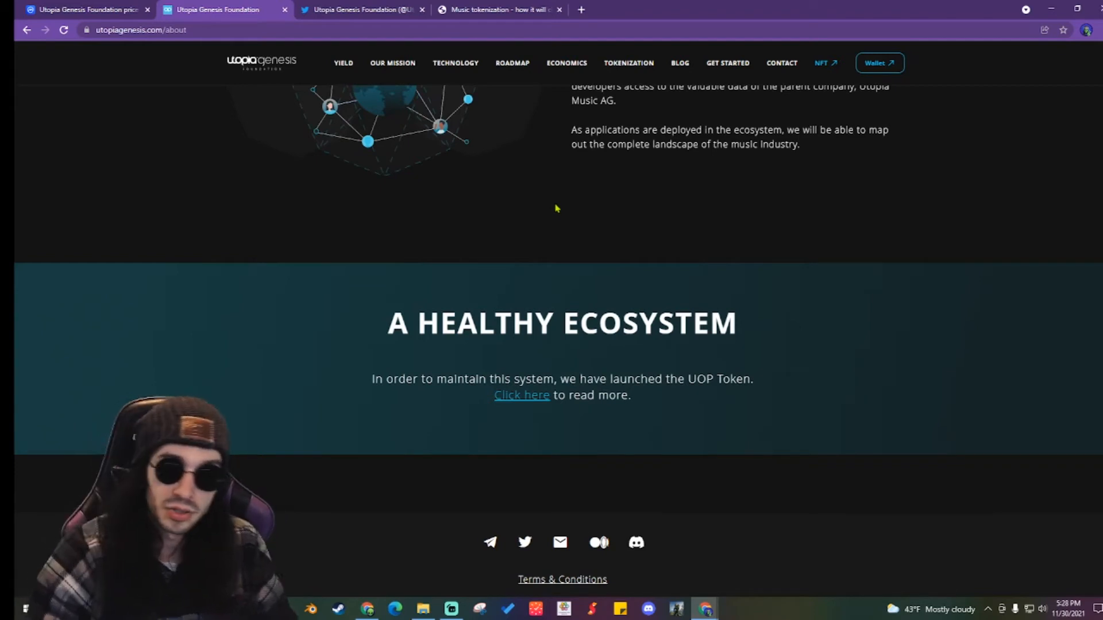
mouse_move(575, 354)
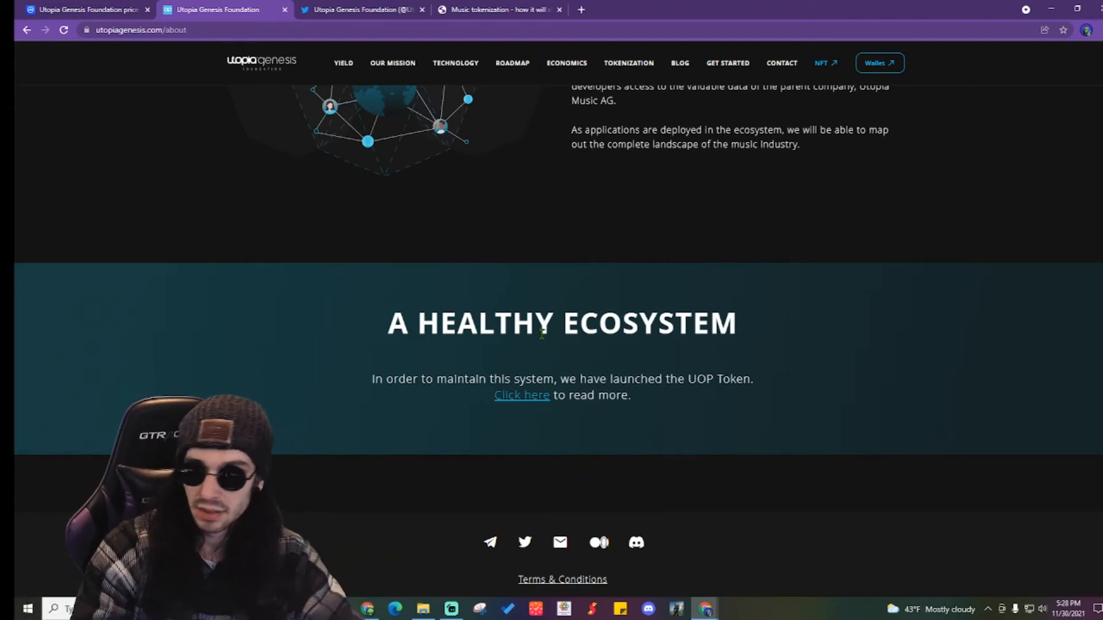
scroll("down", 3)
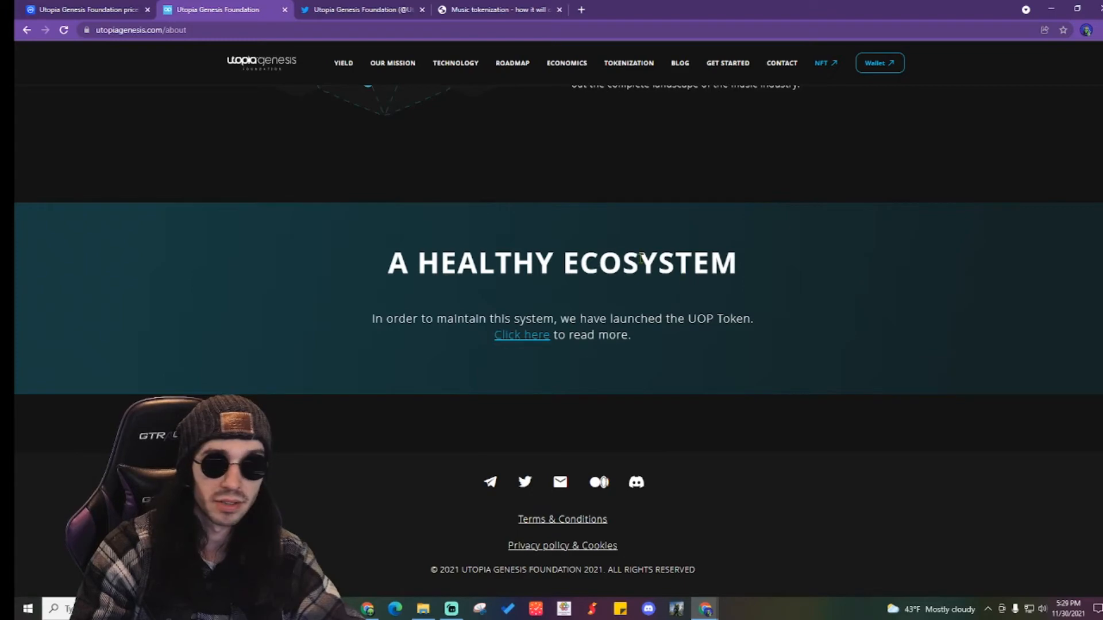
left_click(455, 62)
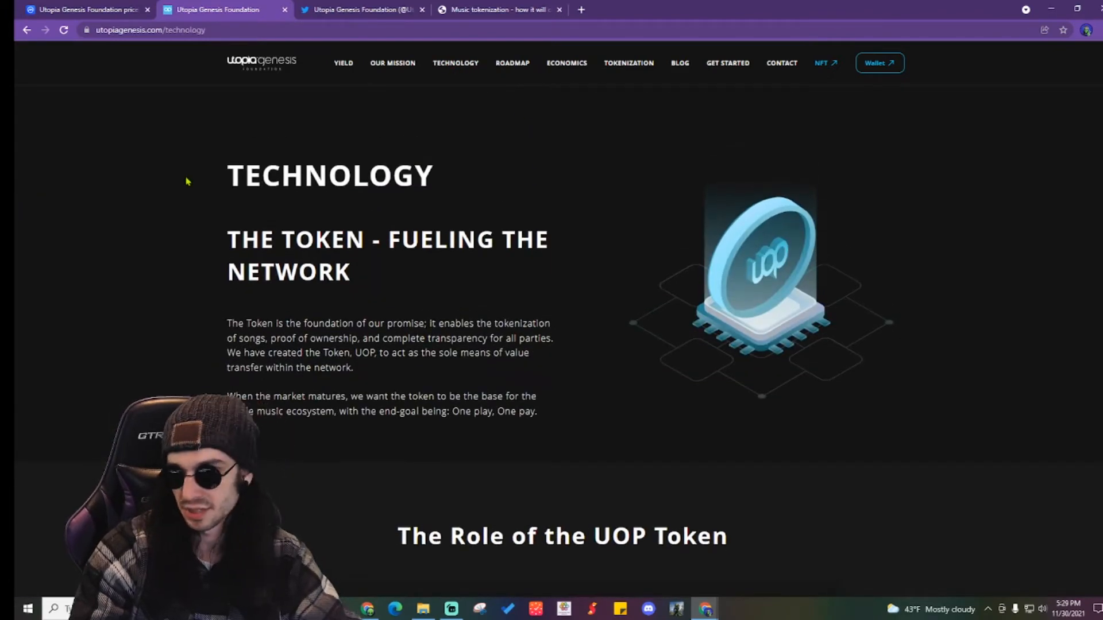
Skim the Technology page on interoperability and the prediction tournament, then go to the Roadmap page
scroll("down", 3)
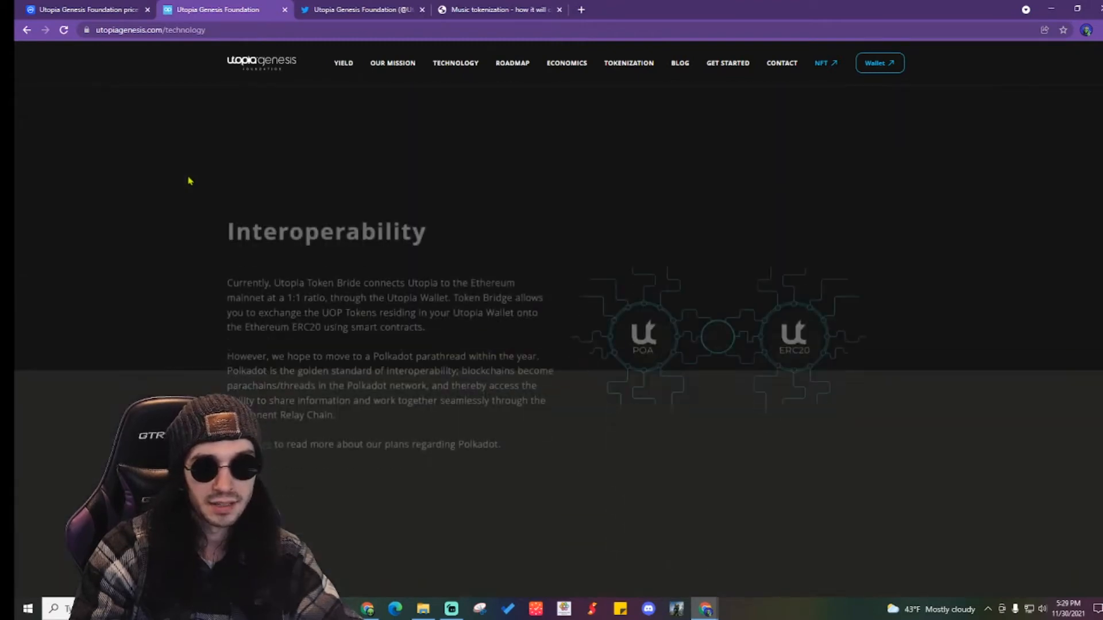
scroll("down", 3)
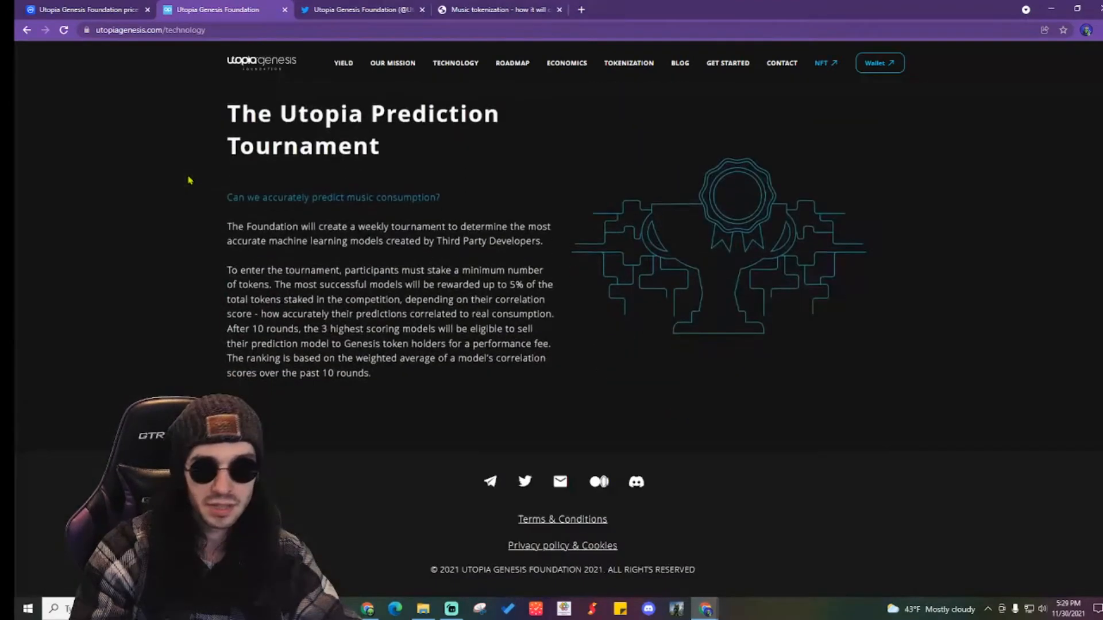
left_click(455, 62)
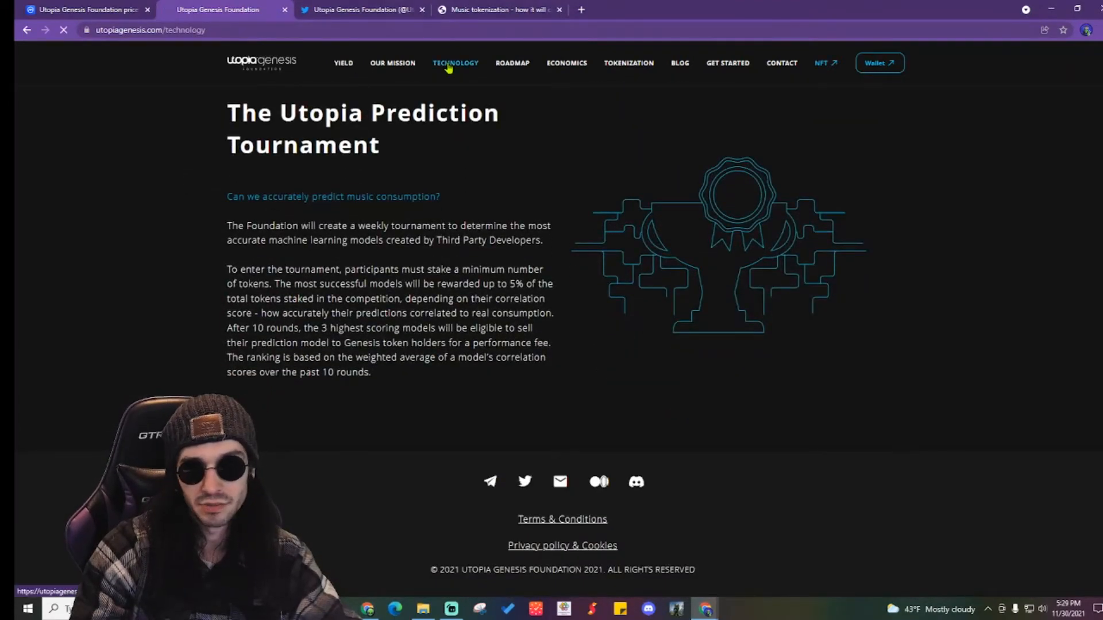
left_click(455, 62)
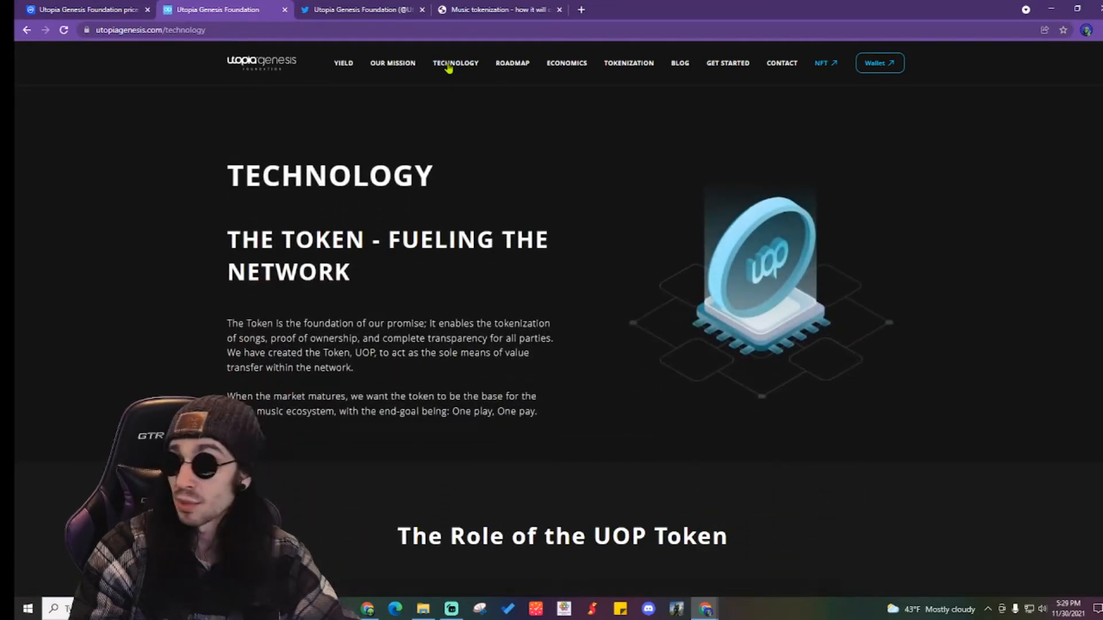
left_click(512, 62)
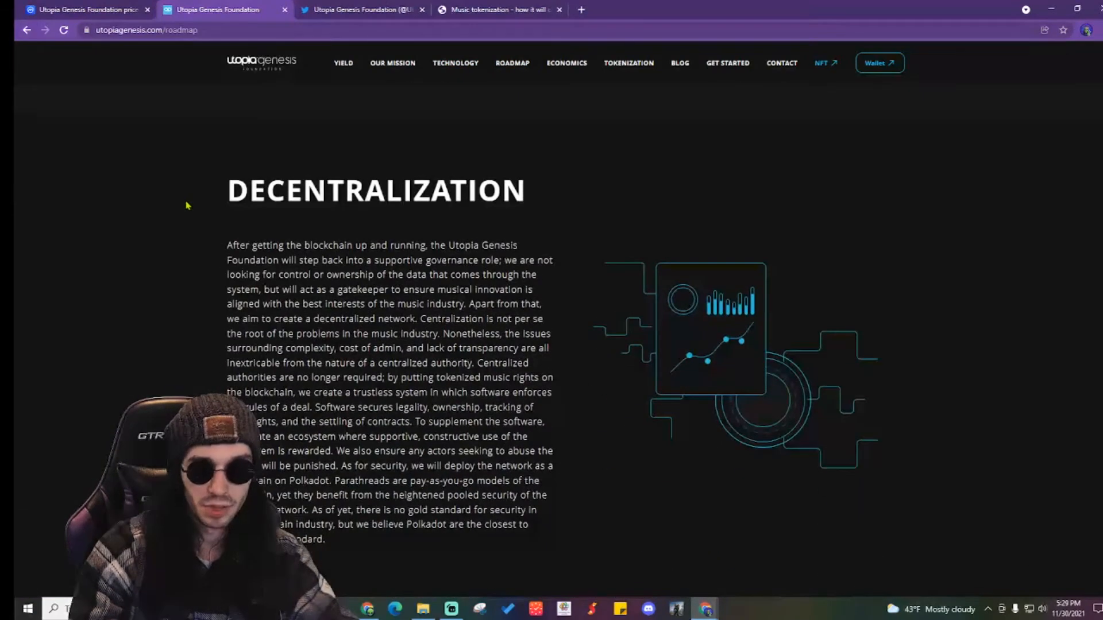
scroll("down", 3)
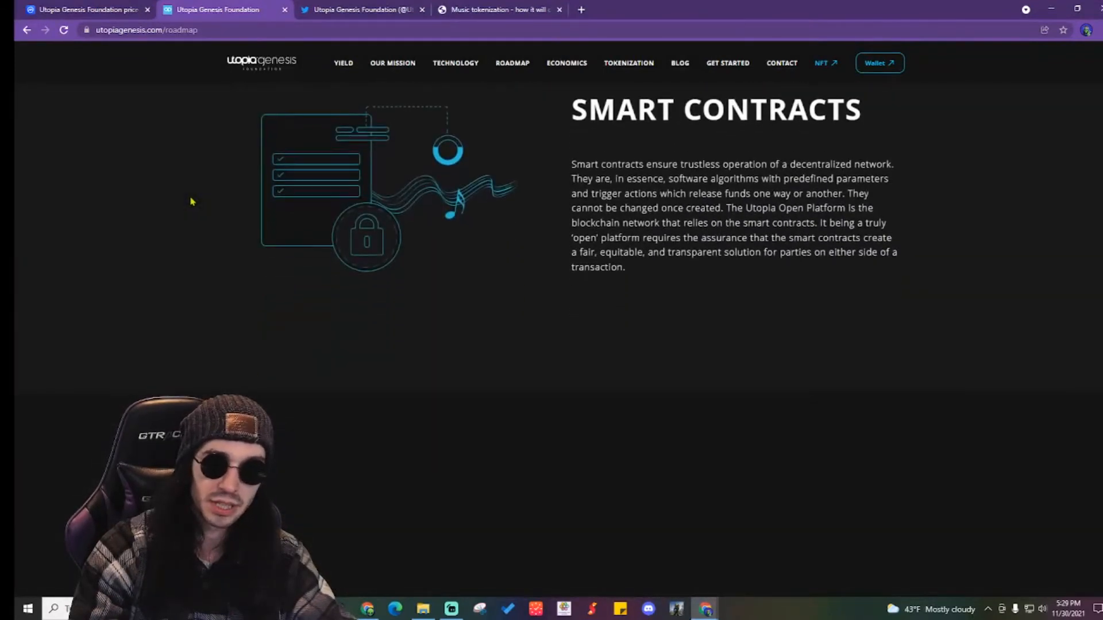
scroll("down", 3)
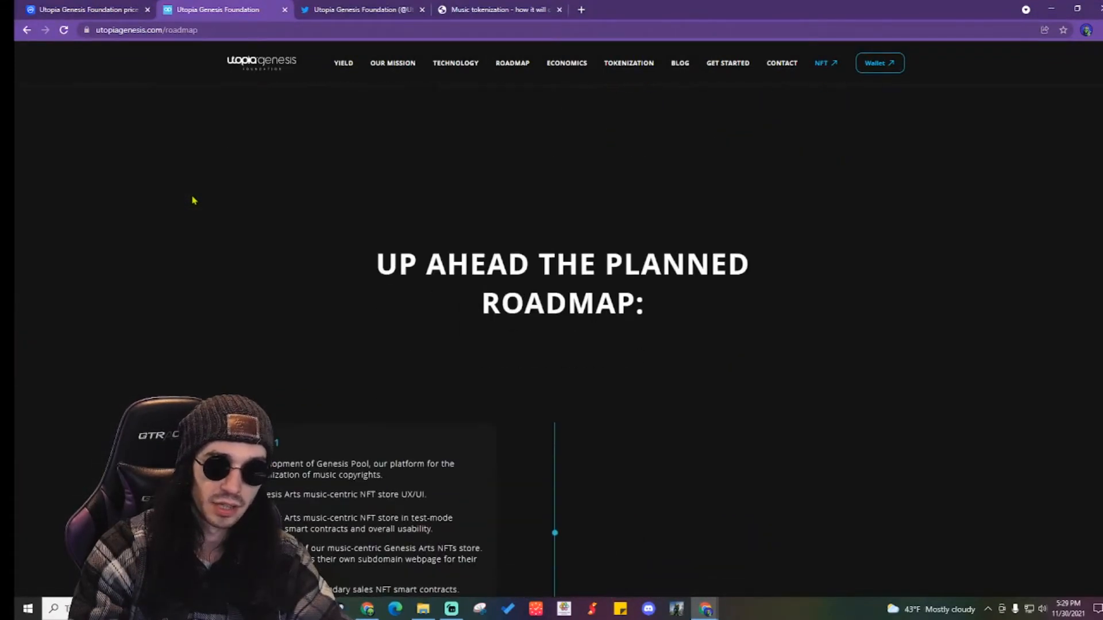
scroll("down", 3)
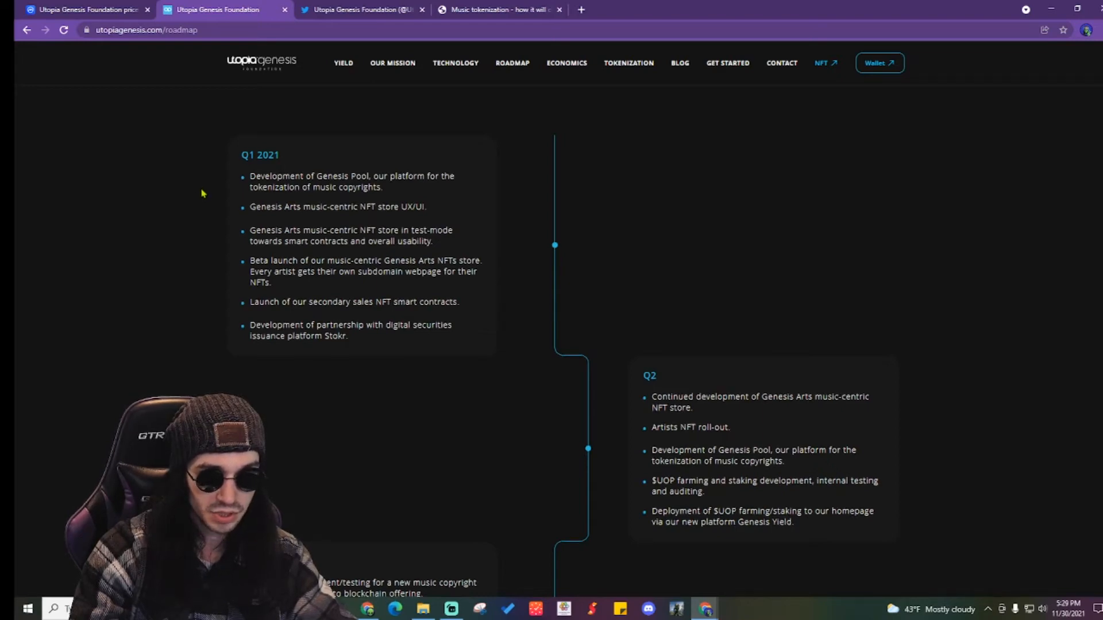
scroll("down", 3)
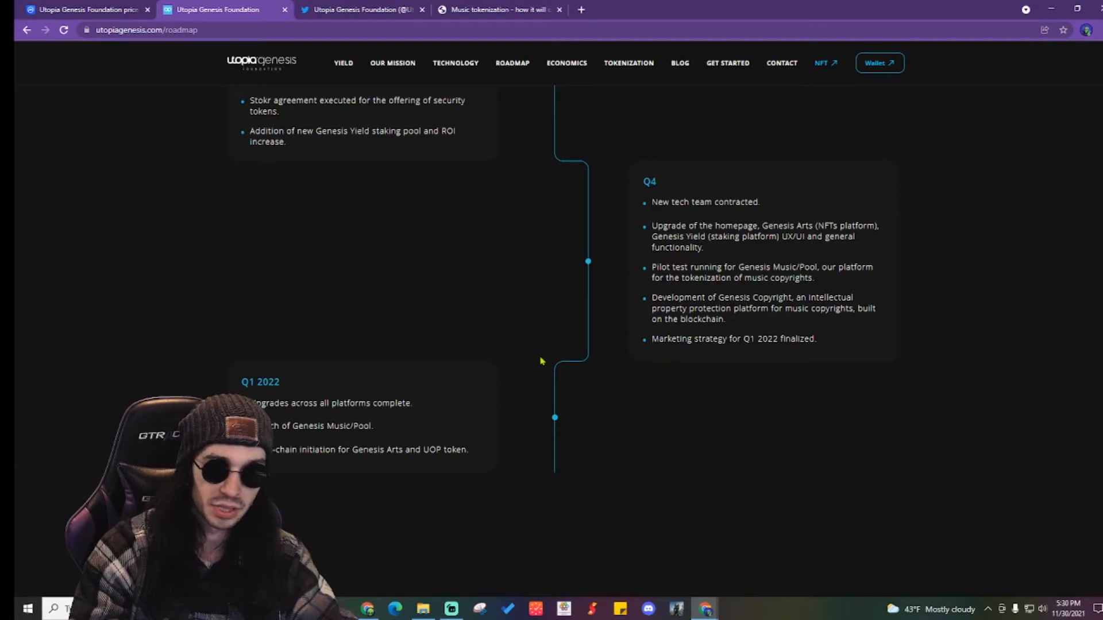
scroll("down", 3)
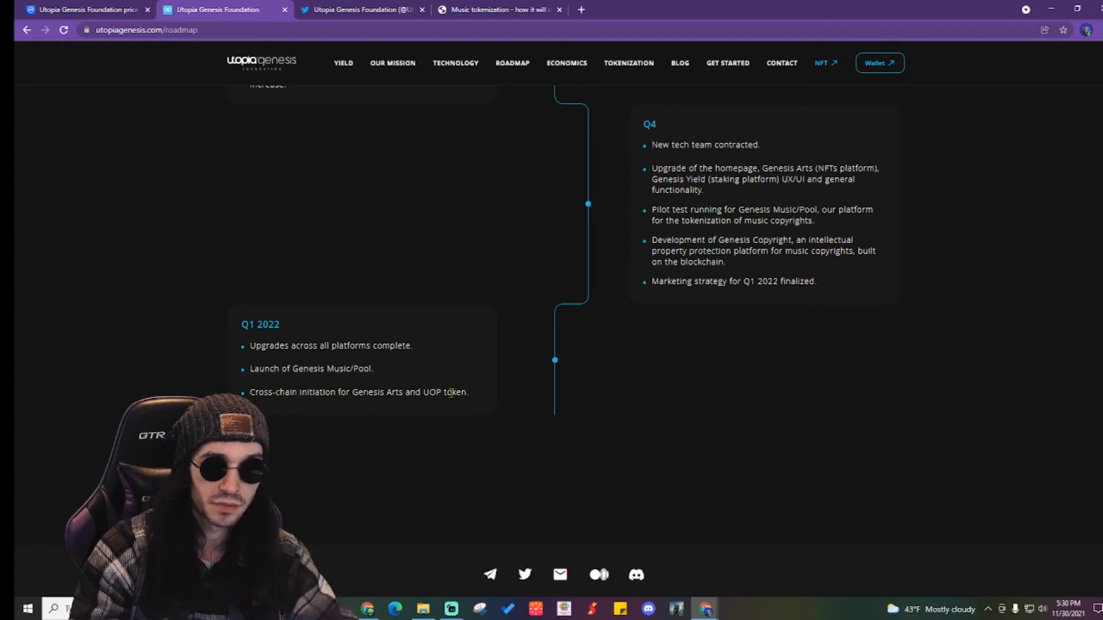
mouse_move(531, 367)
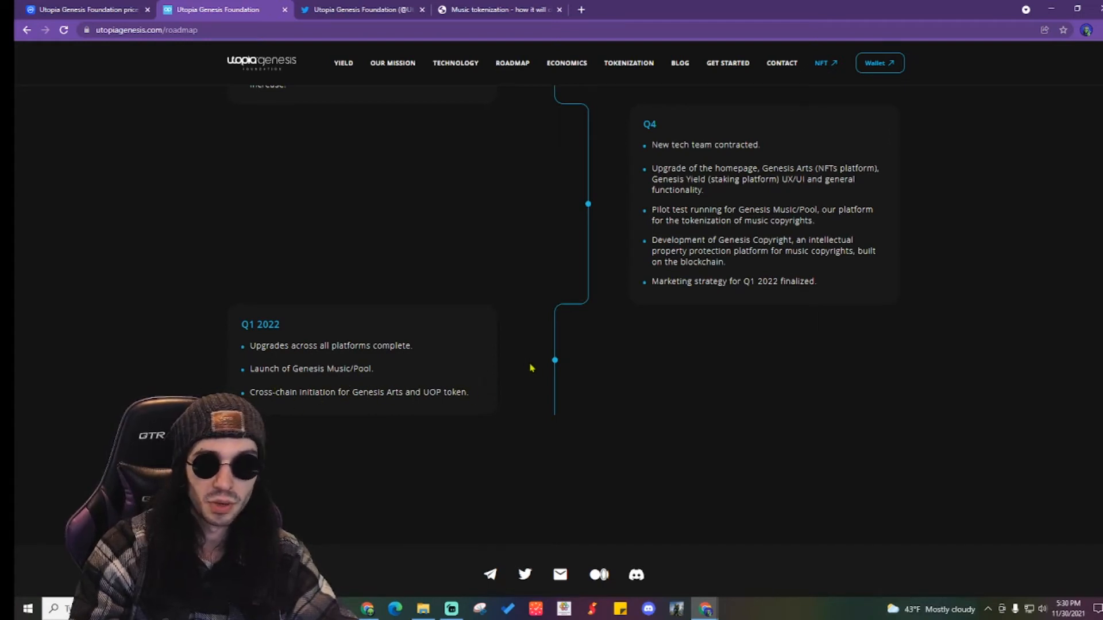
scroll("up", 3)
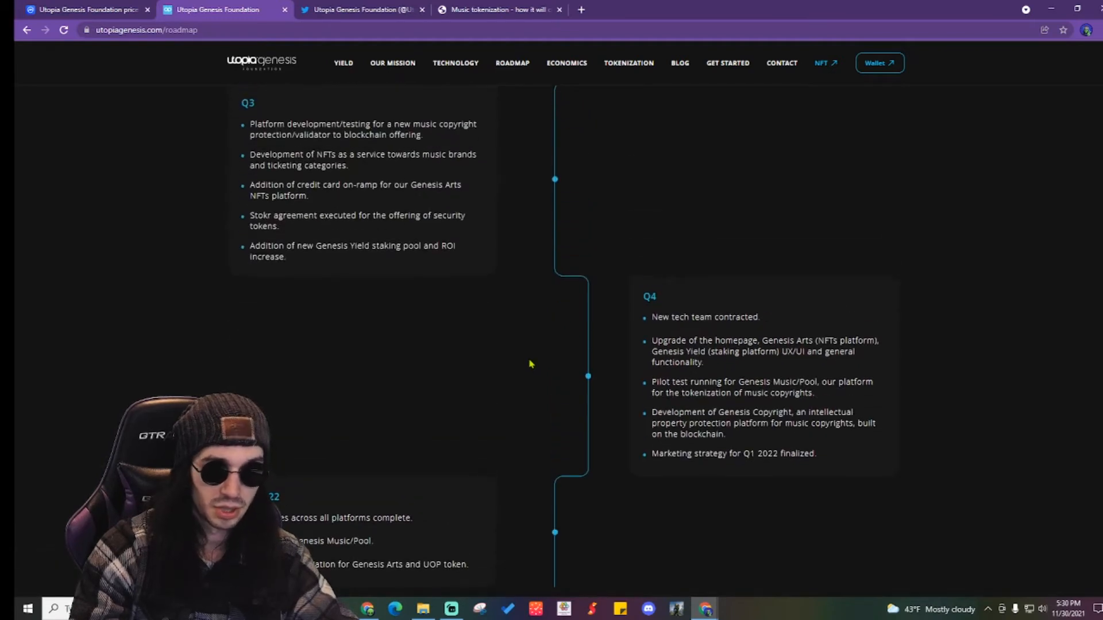
scroll("down", 3)
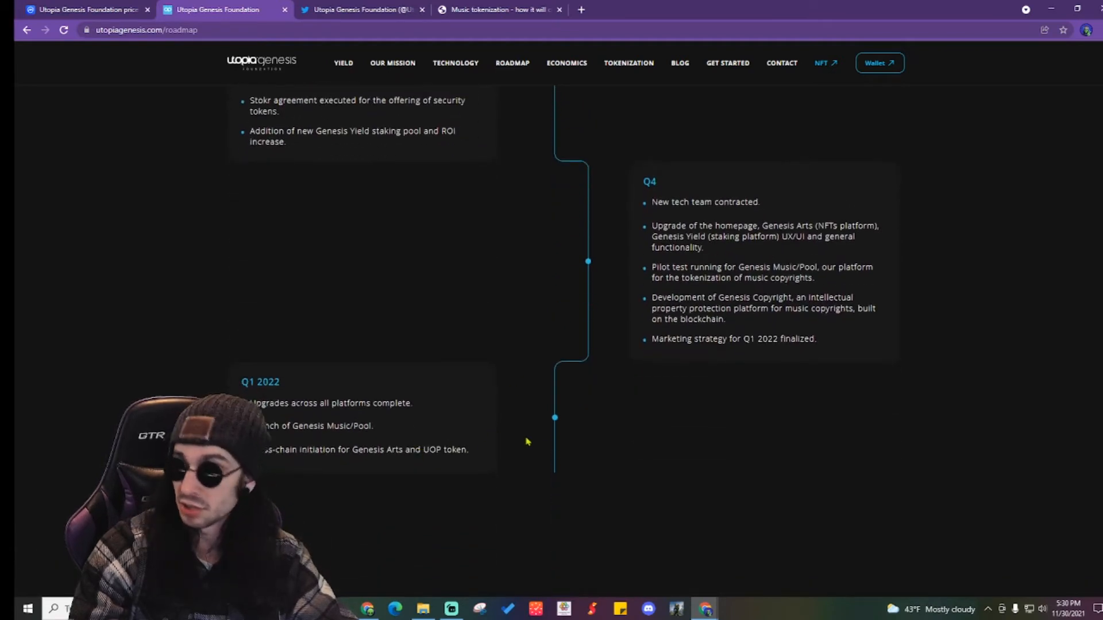
scroll("up", 3)
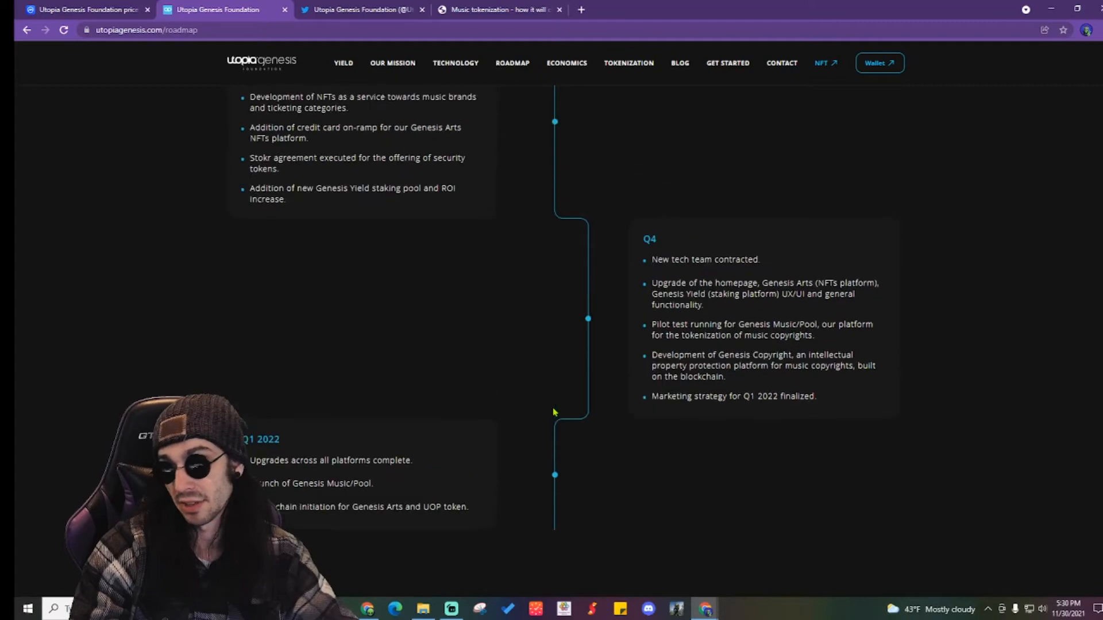
scroll("down", 3)
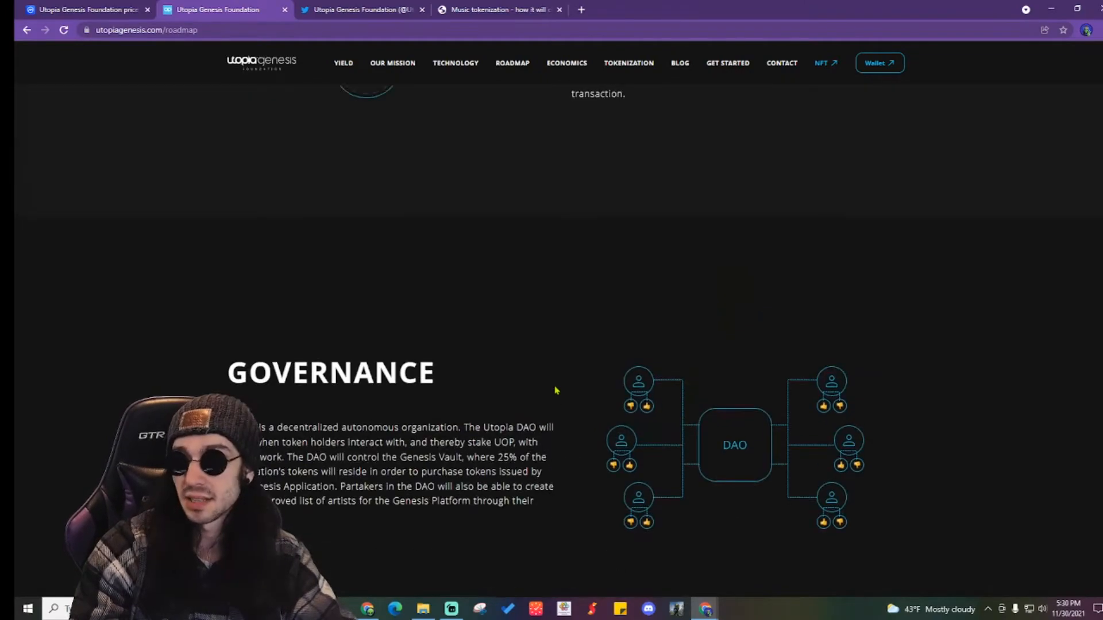
scroll("up", 3)
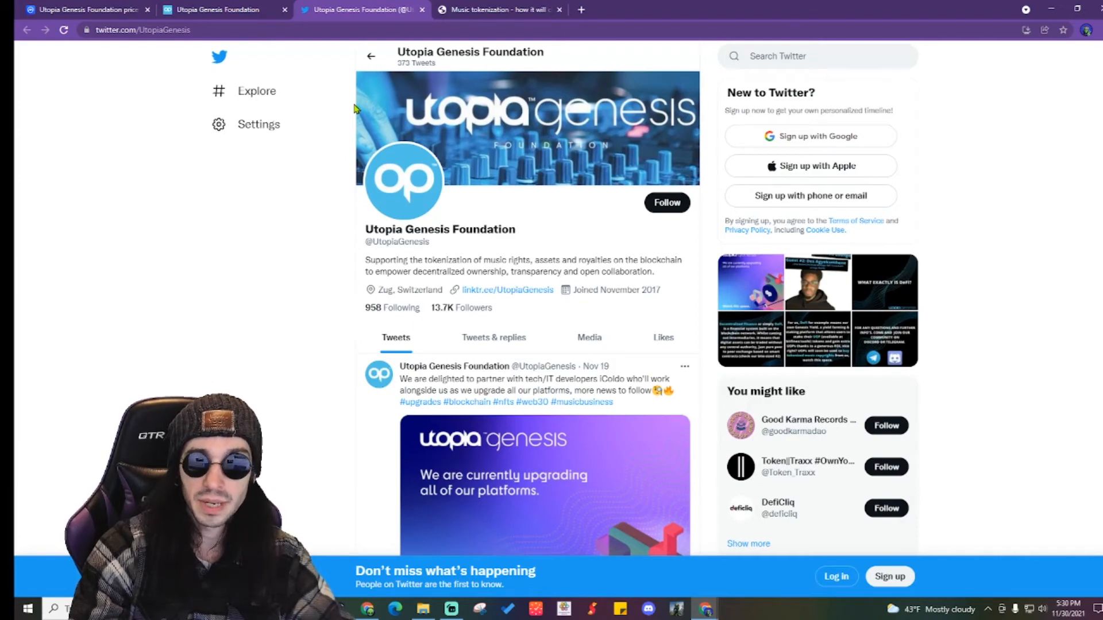
scroll("down", 3)
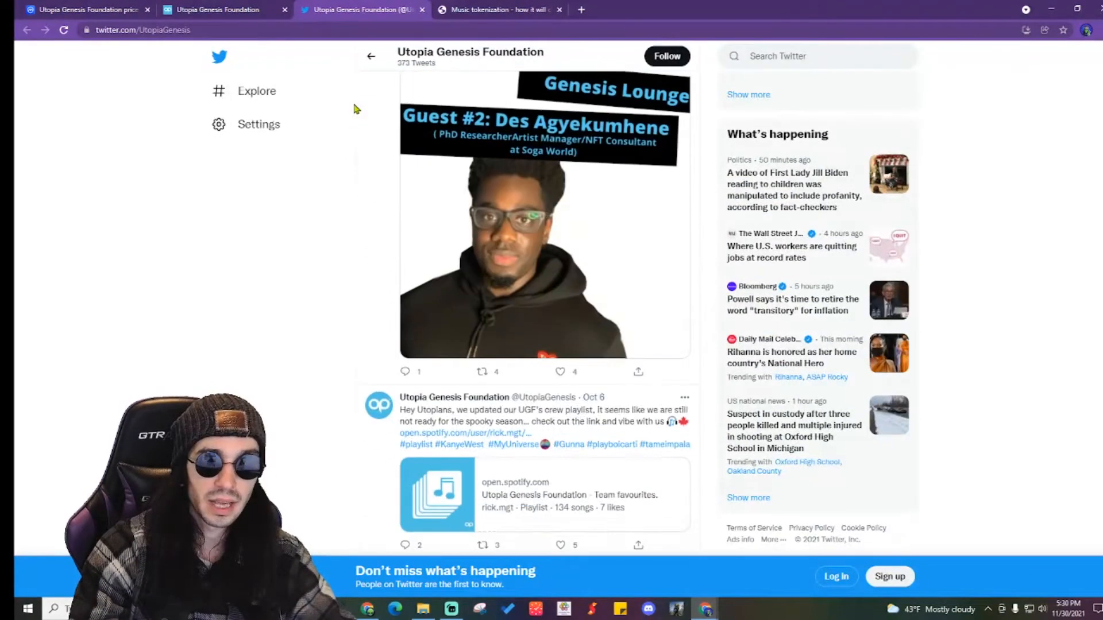
scroll("down", 3)
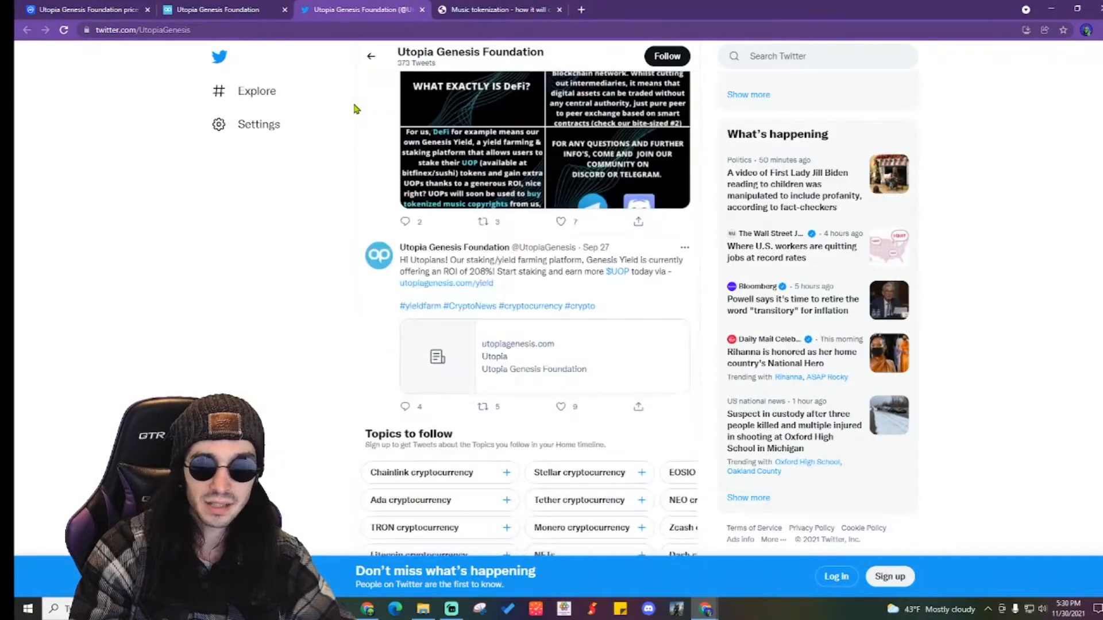
scroll("down", 3)
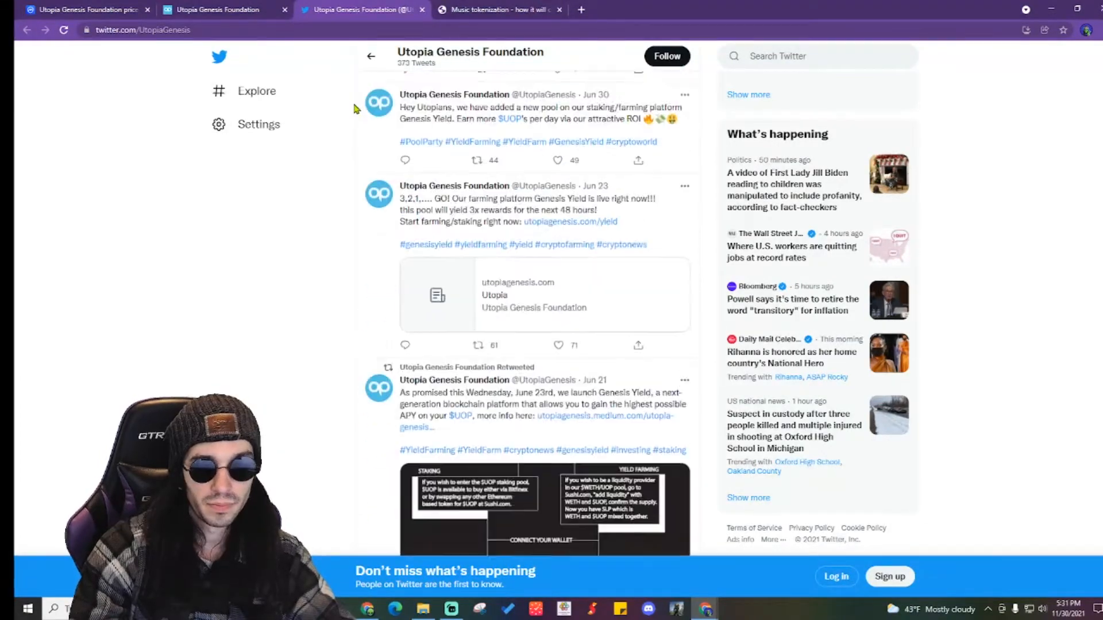
scroll("down", 3)
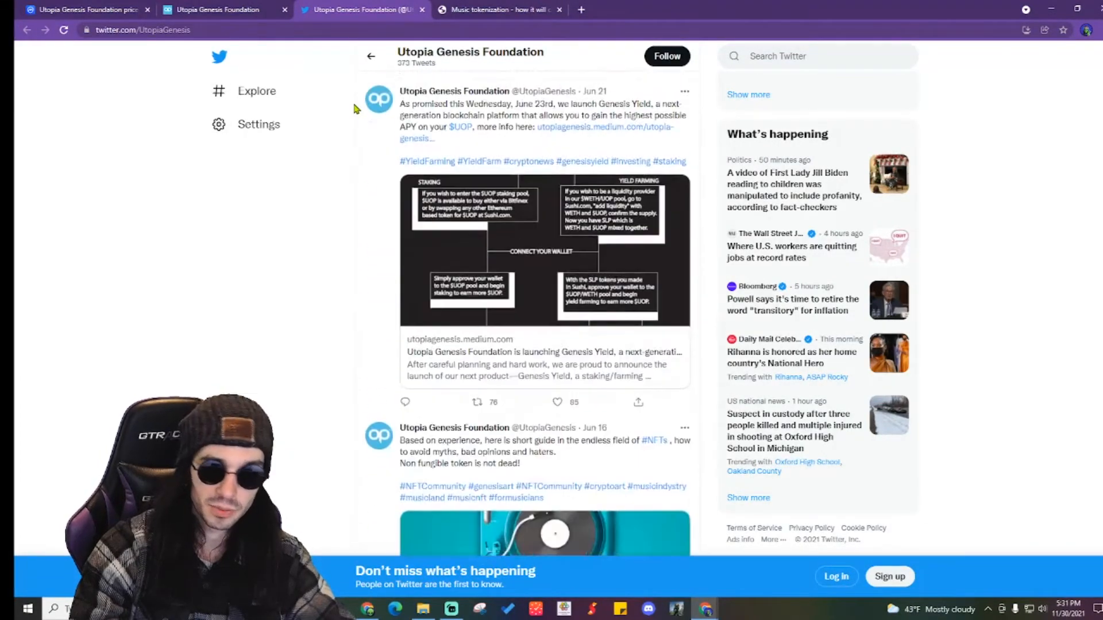
scroll("down", 3)
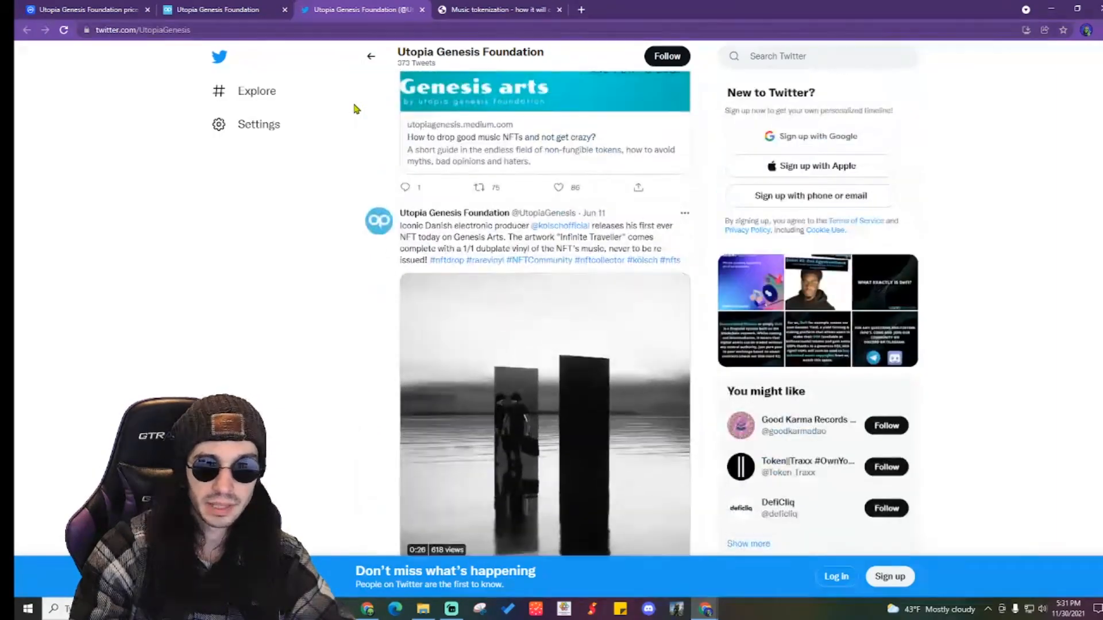
scroll("down", 3)
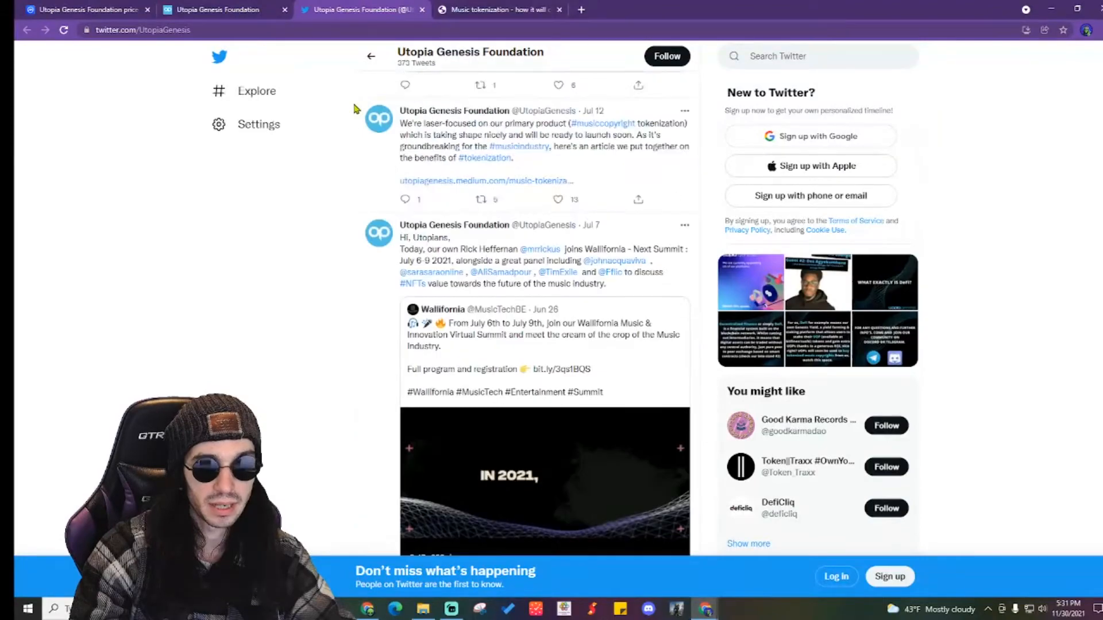
scroll("down", 3)
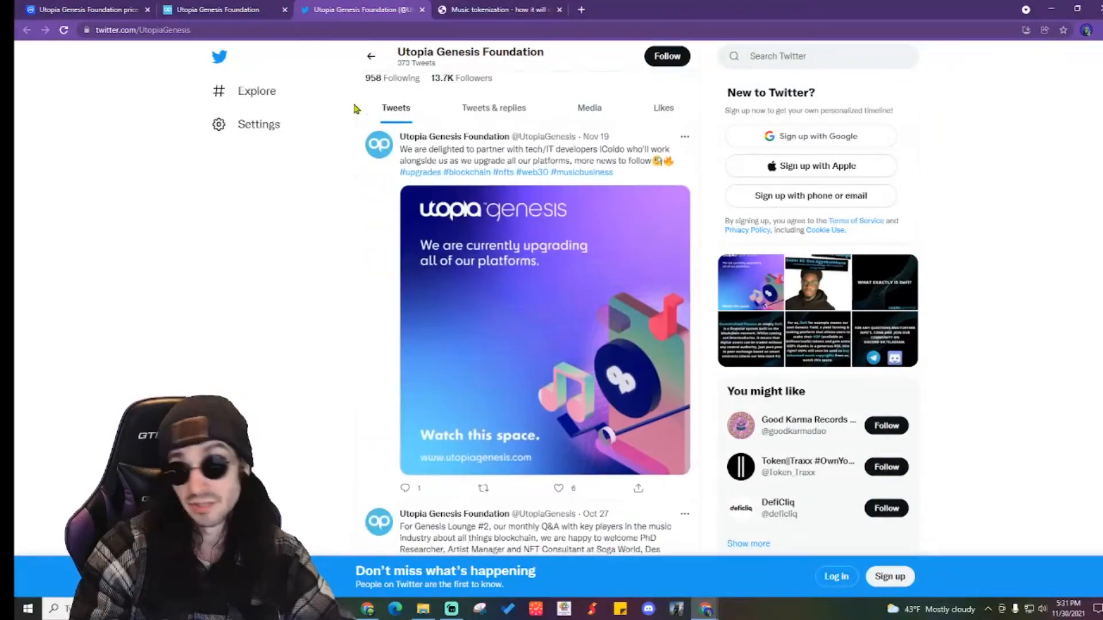
left_click(84, 9)
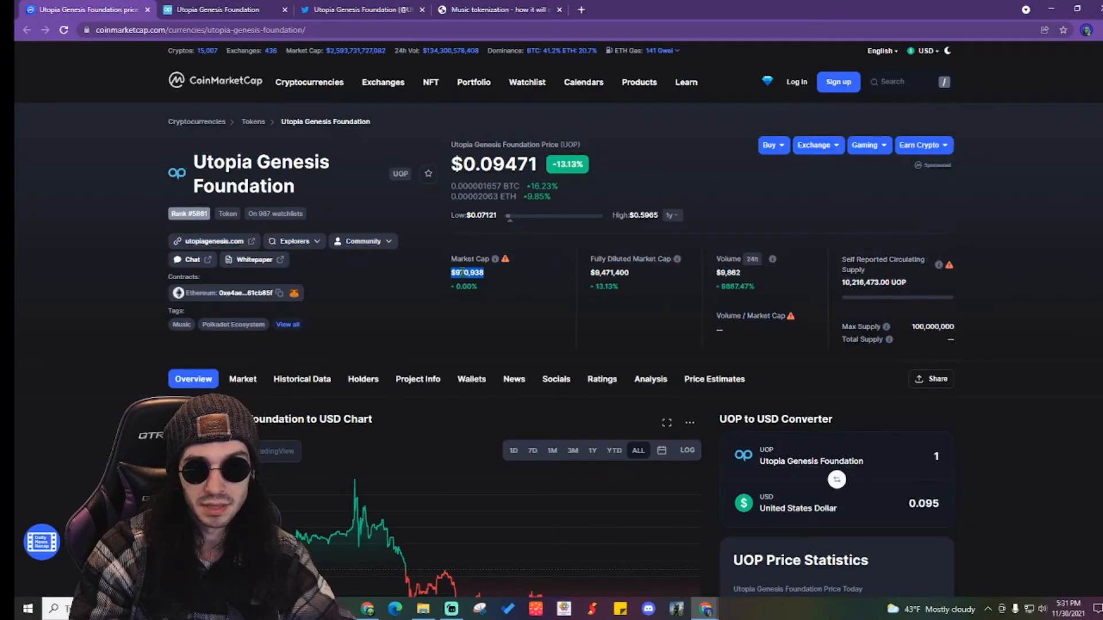
scroll("down", 3)
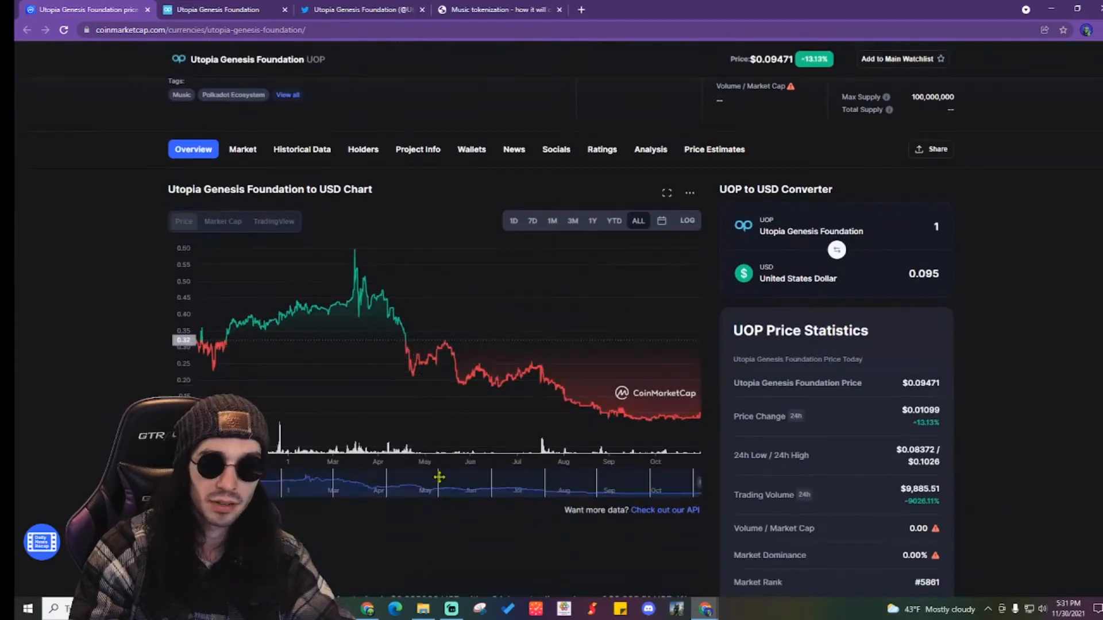
mouse_move(197, 341)
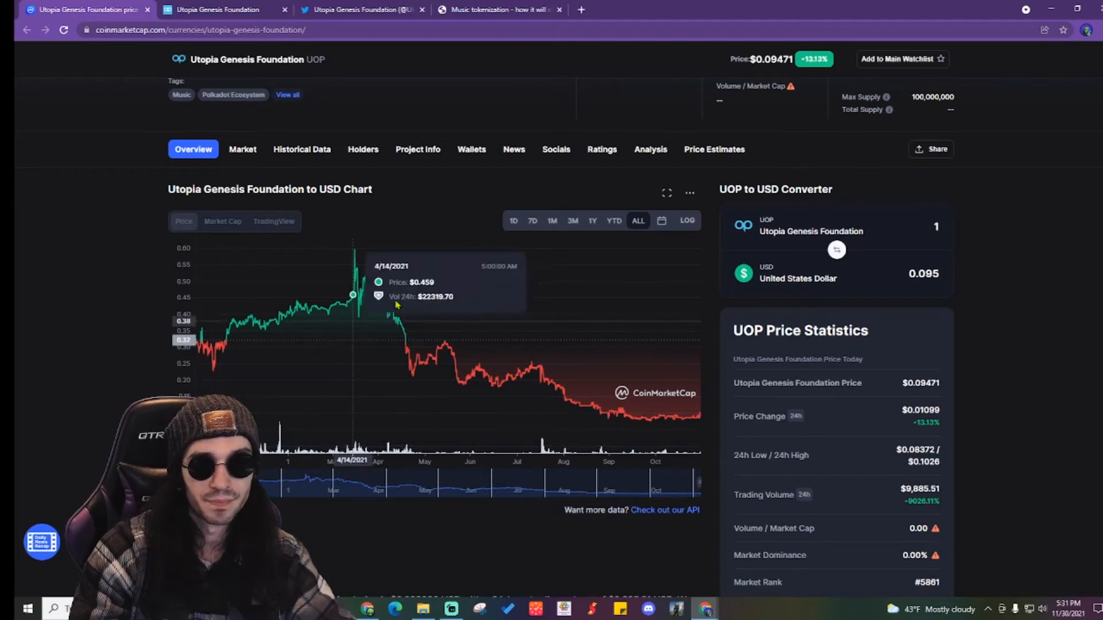
left_click(500, 9)
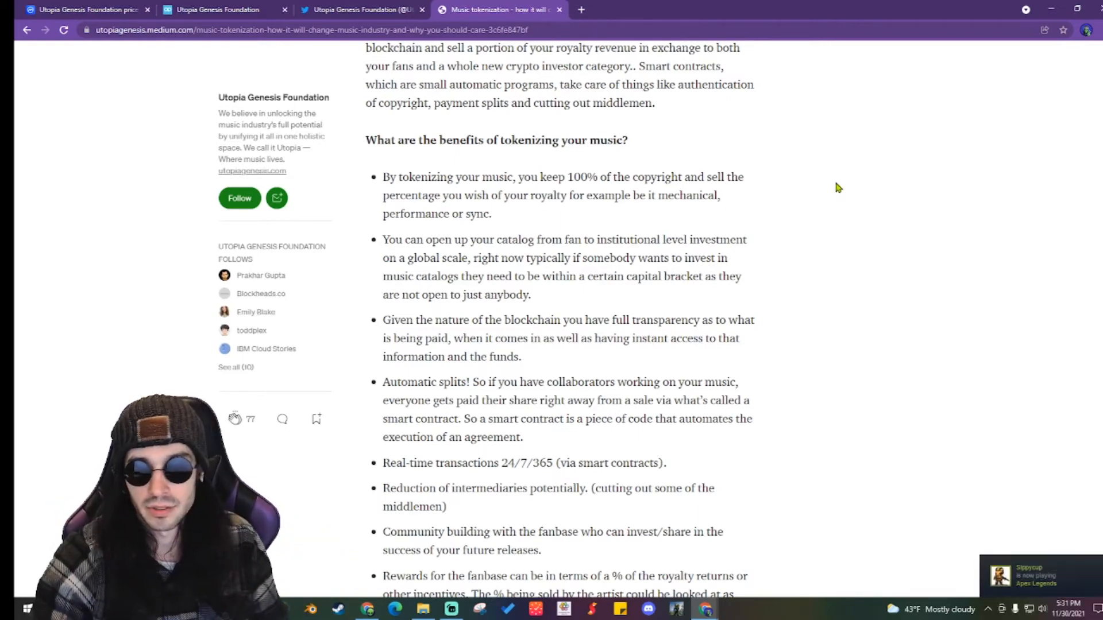
Read the article's tokenization benefits list and highlight 'Reduction of intermediaries potentially'
scroll("down", 3)
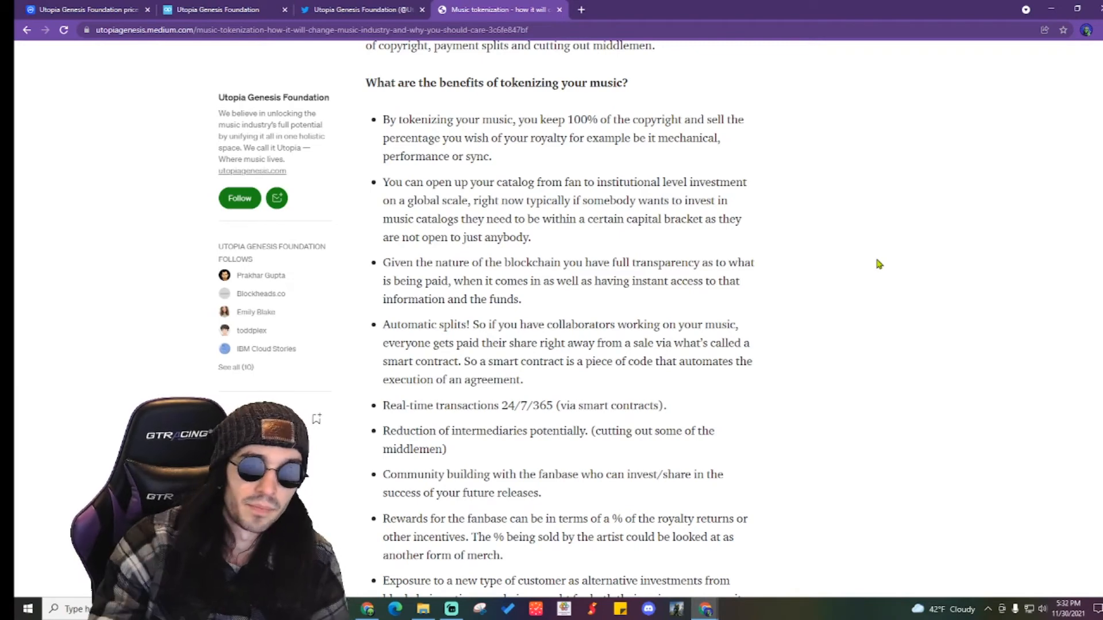
scroll("down", 3)
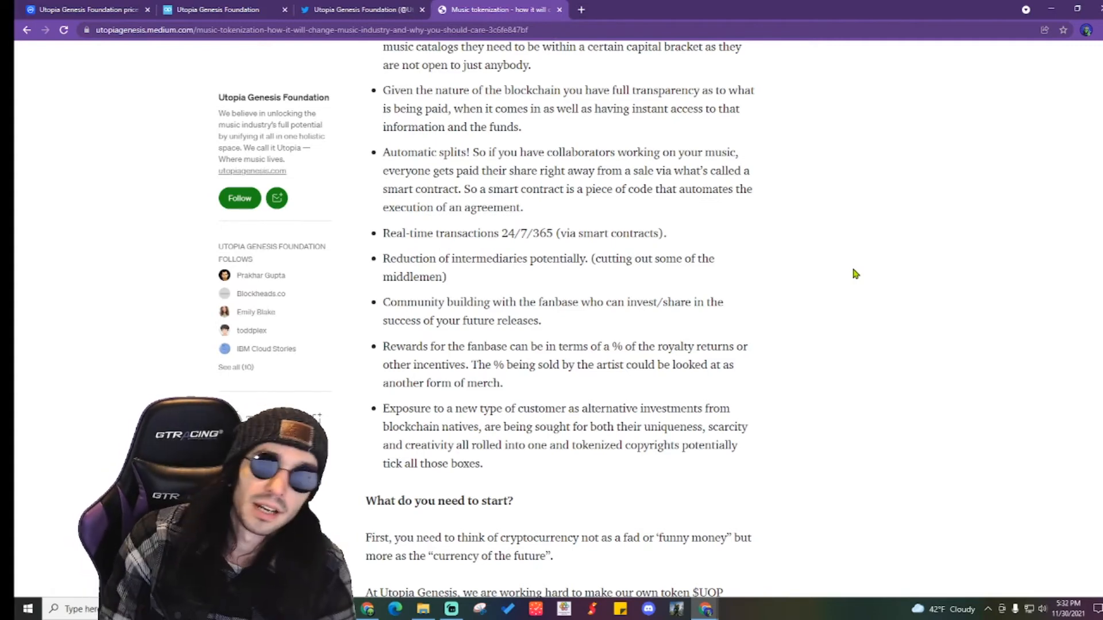
scroll("down", 3)
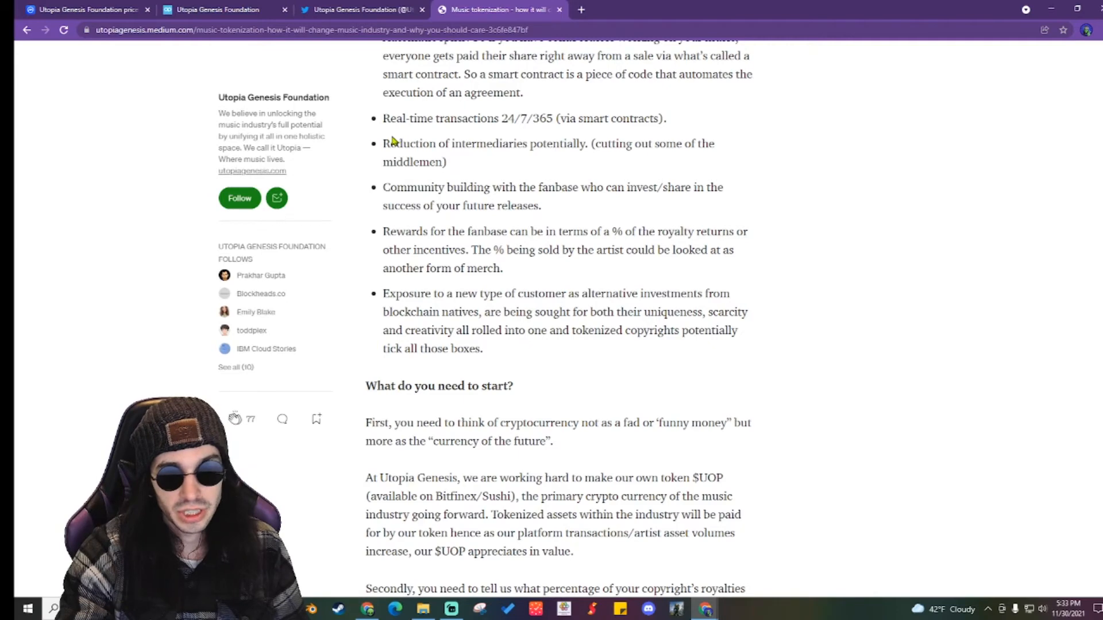
left_click_drag(383, 144, 587, 144)
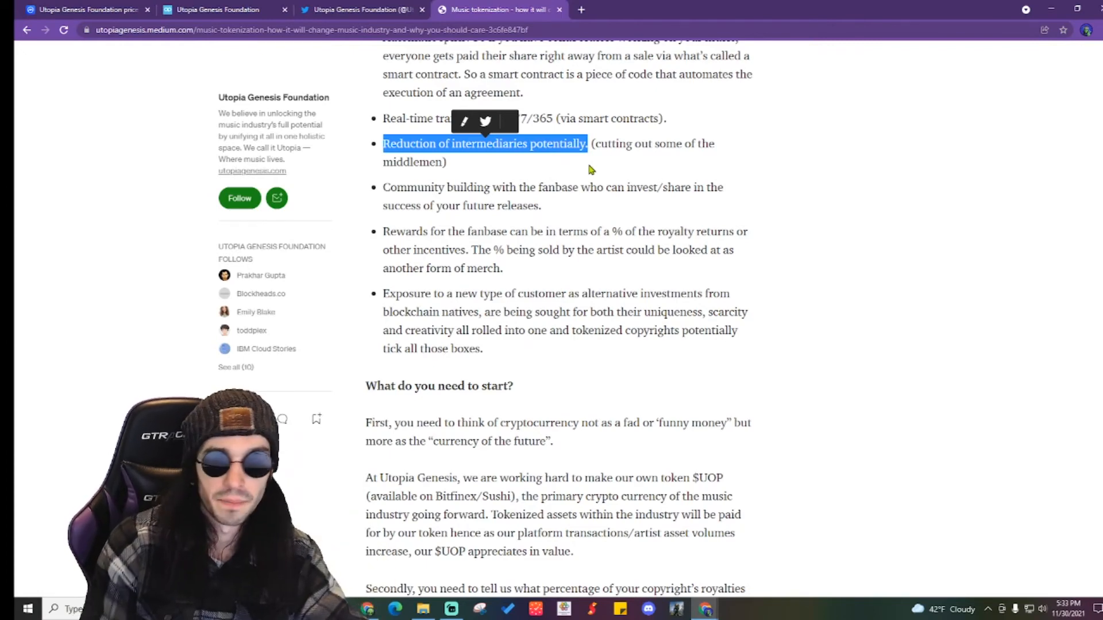
mouse_move(537, 181)
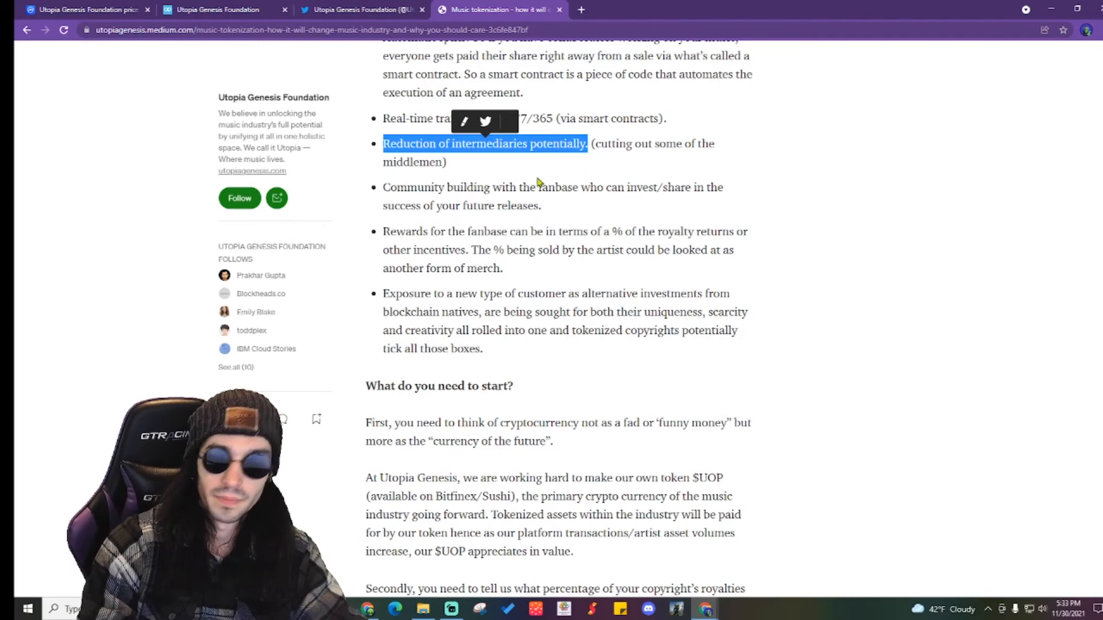
mouse_move(469, 163)
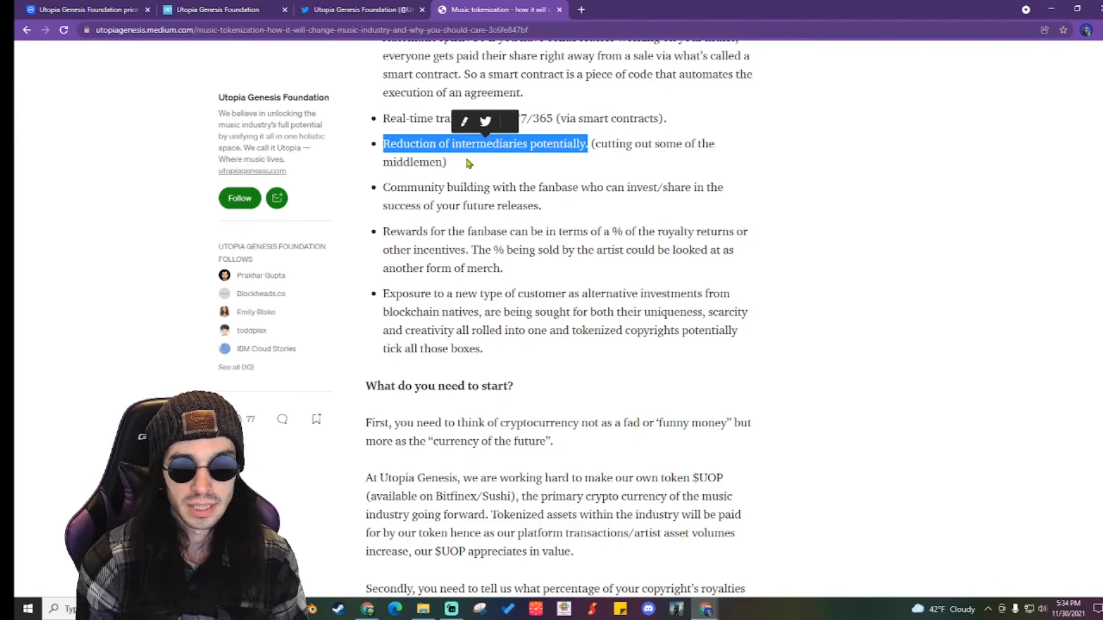
mouse_move(782, 246)
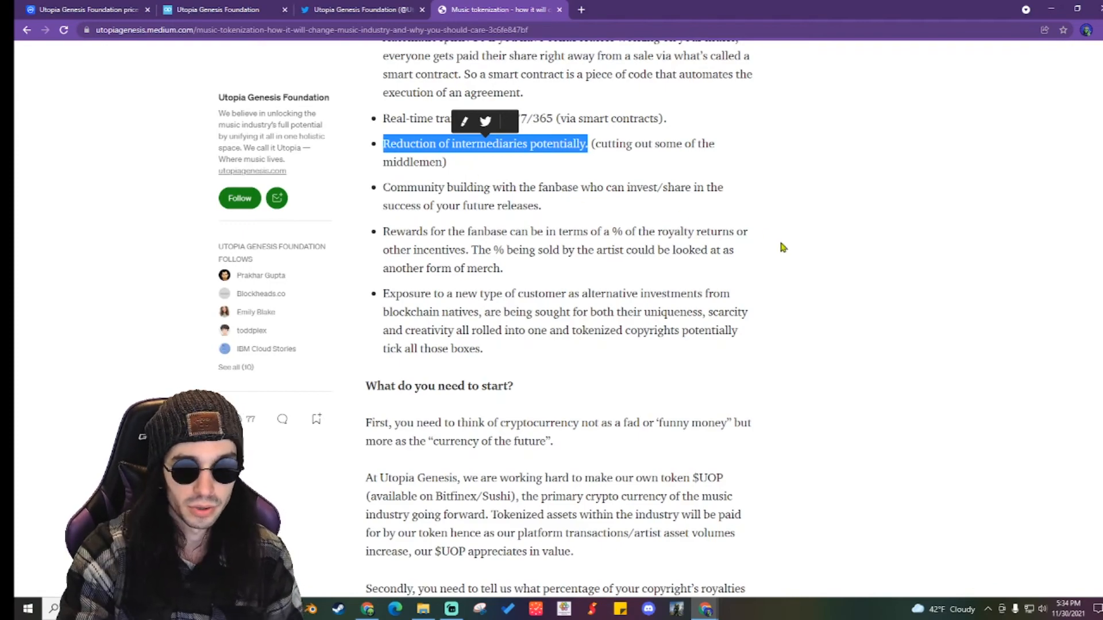
scroll("up", 3)
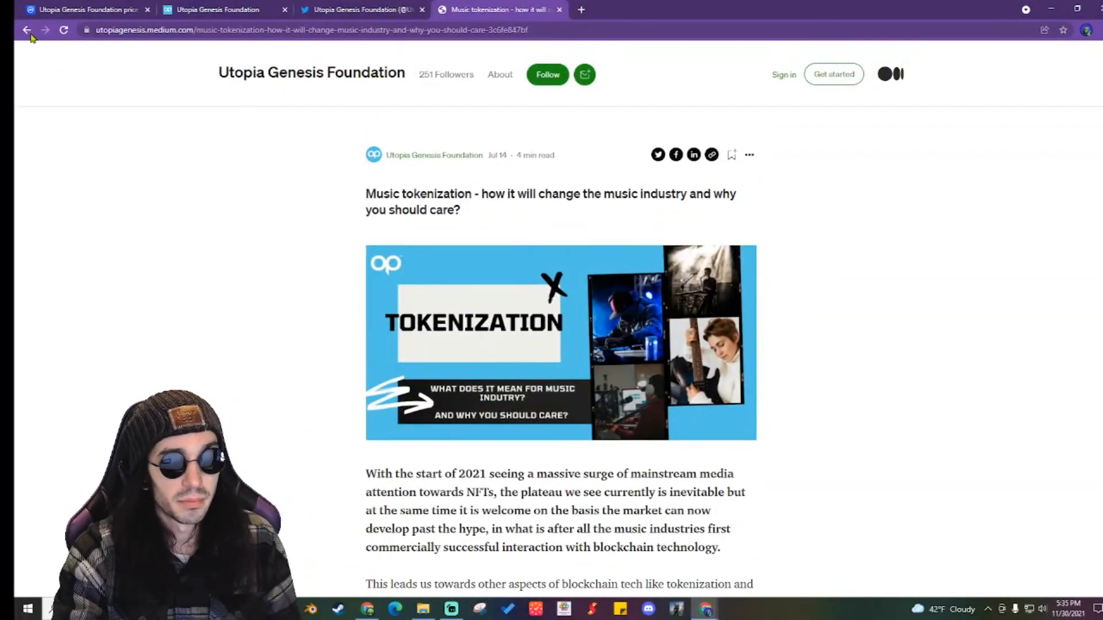
Go back to utopiagenesis.medium.com, browse its posts, then return to CoinMarketCap's UOP page
left_click(27, 29)
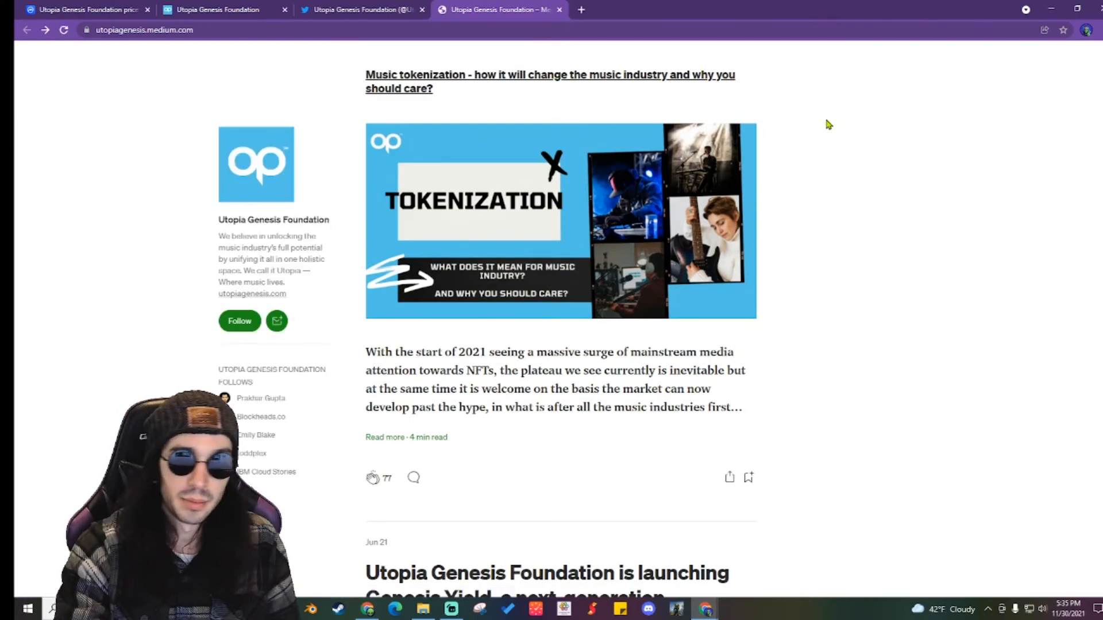
scroll("down", 3)
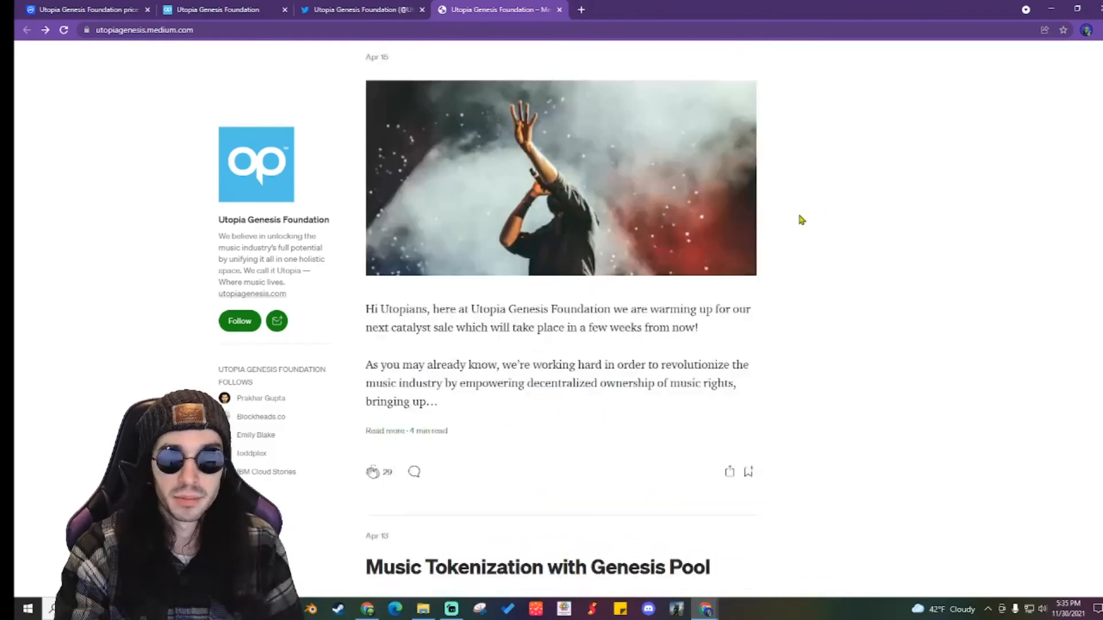
scroll("down", 3)
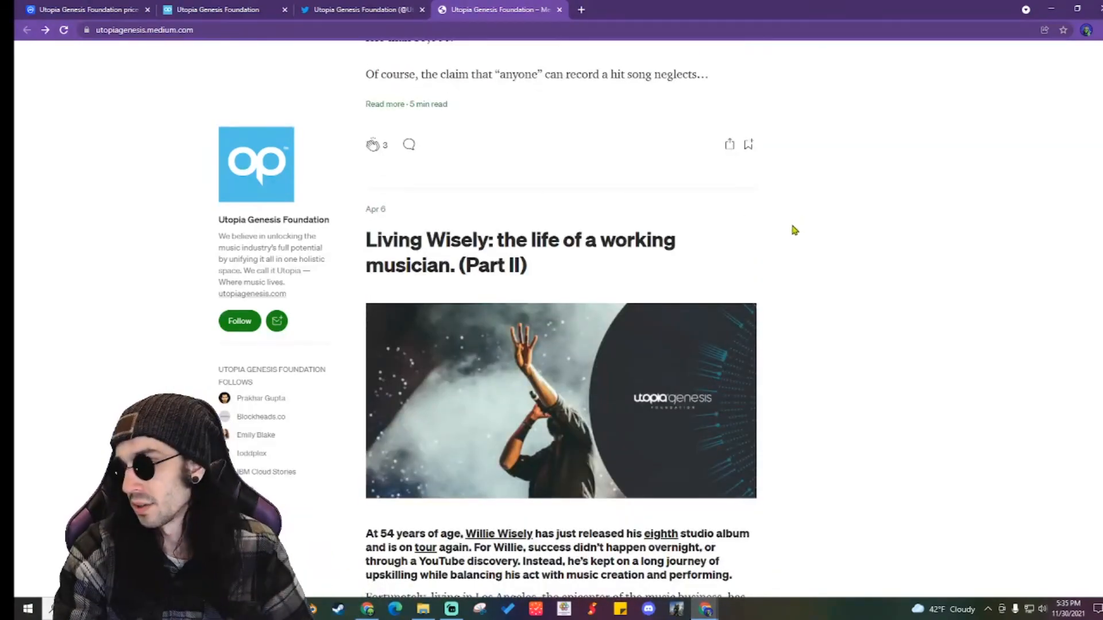
scroll("down", 3)
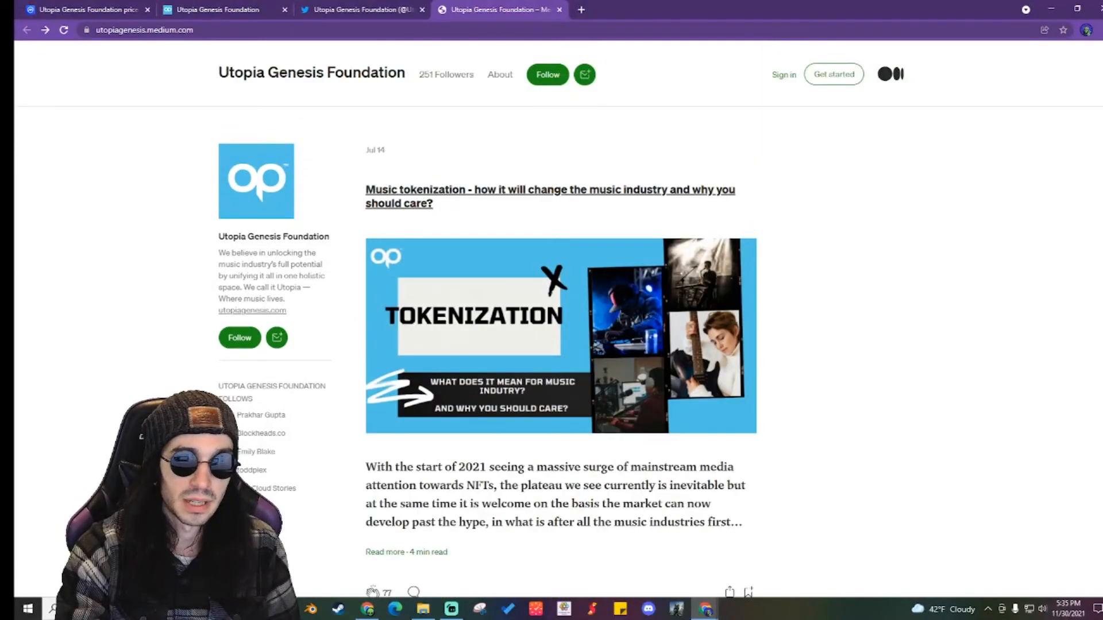
left_click(84, 9)
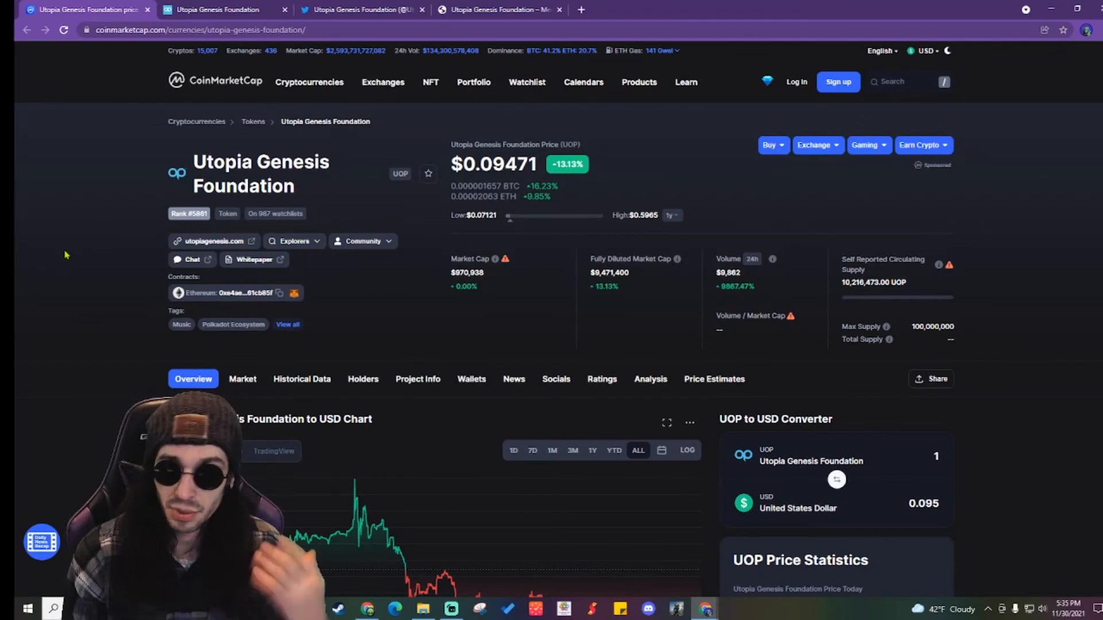
scroll("down", 3)
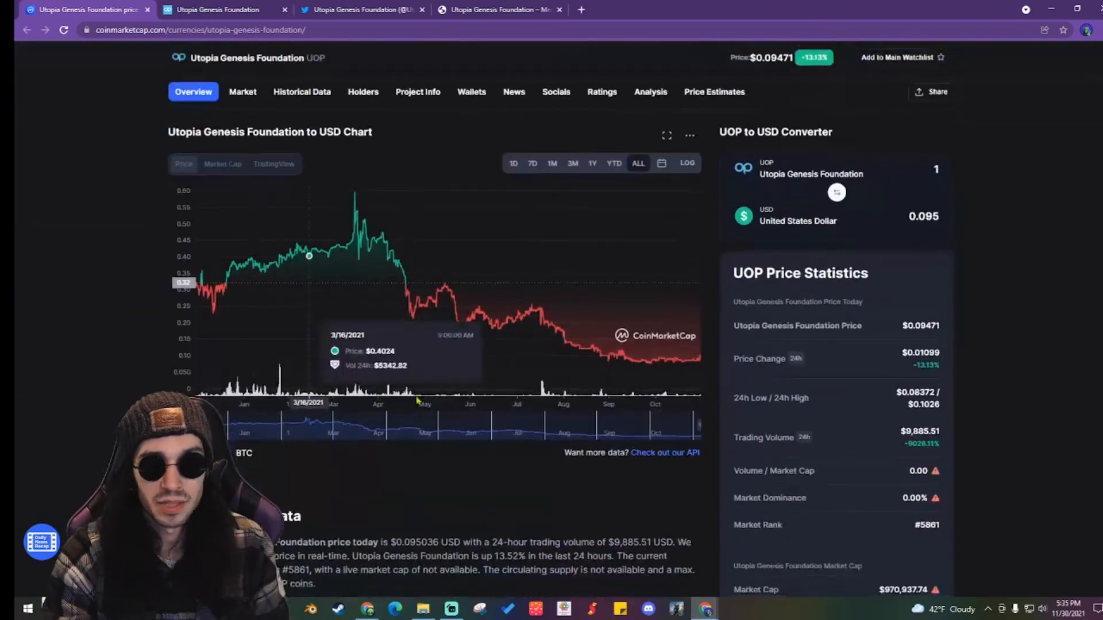
mouse_move(46, 296)
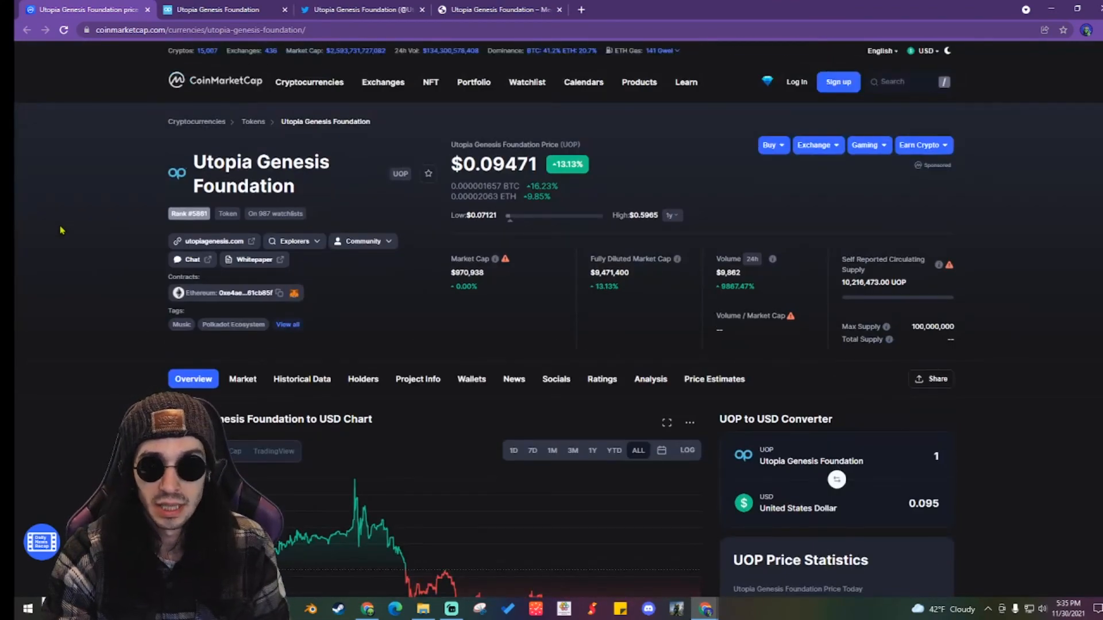
scroll("down", 3)
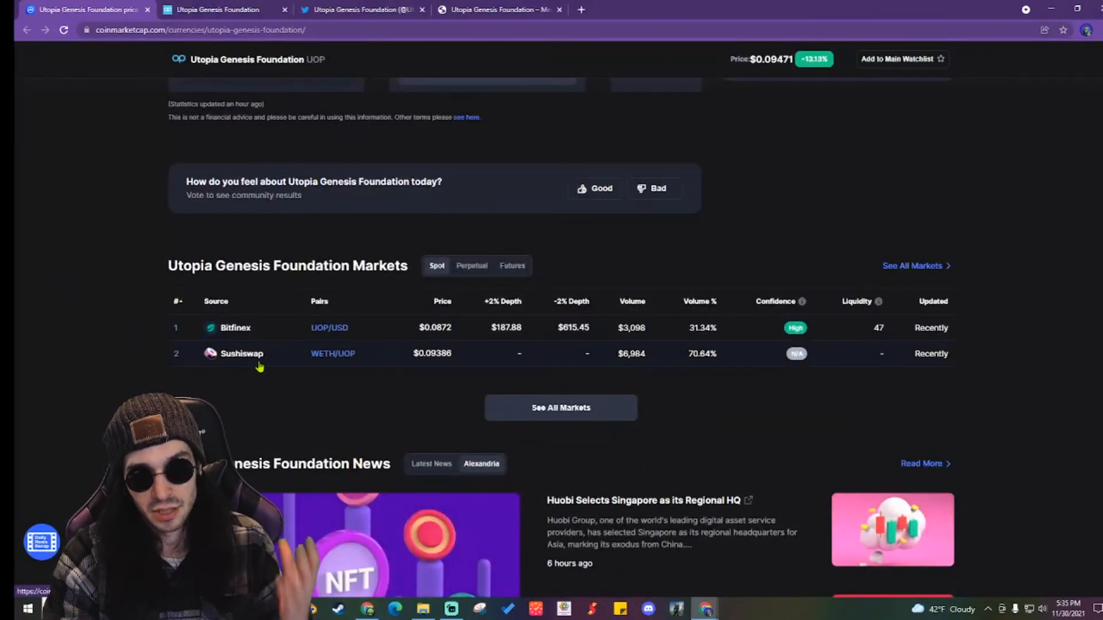
scroll("up", 3)
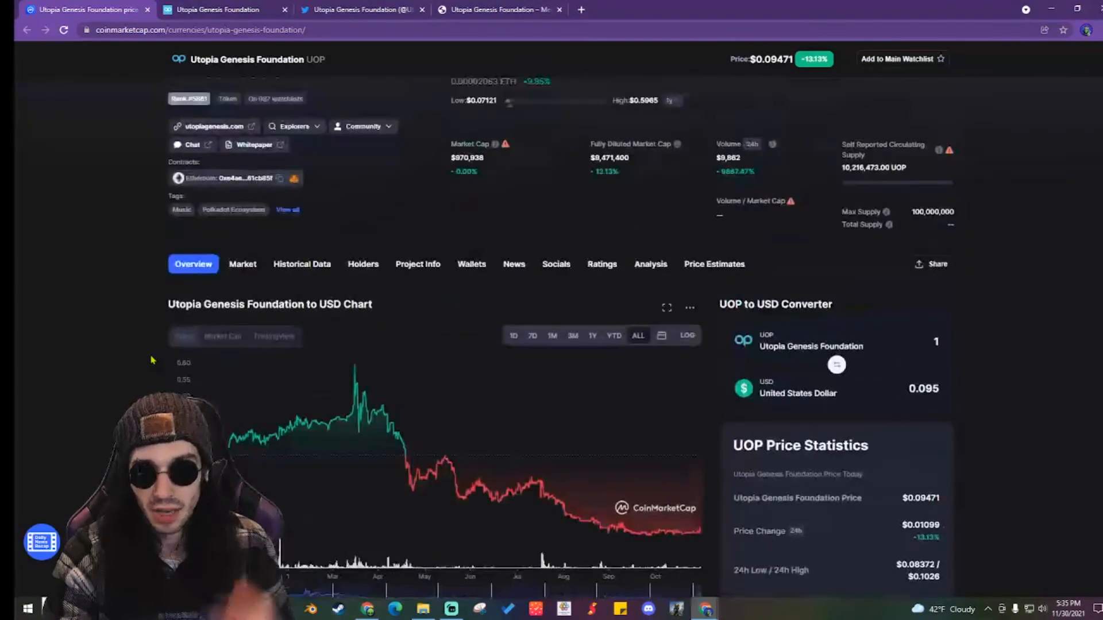
scroll("up", 3)
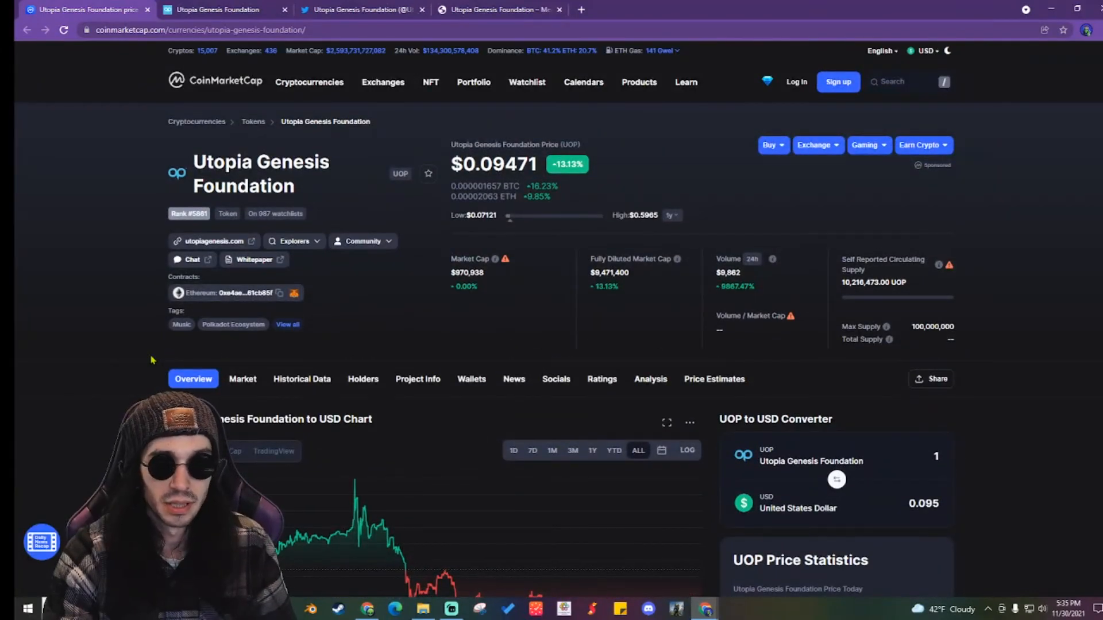